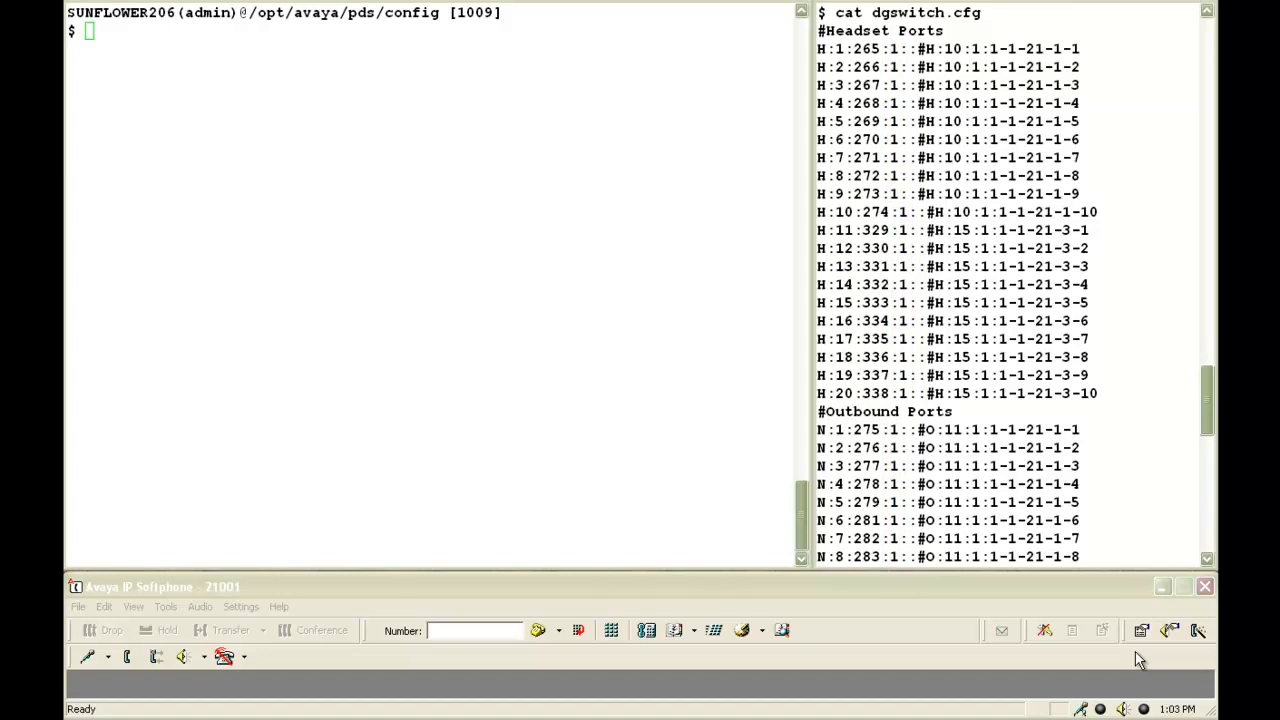
Run getvar LINEASSIGN master.cfg to show line ranges mapped to groups REG1 through REG5
text(getvar LINEASS)
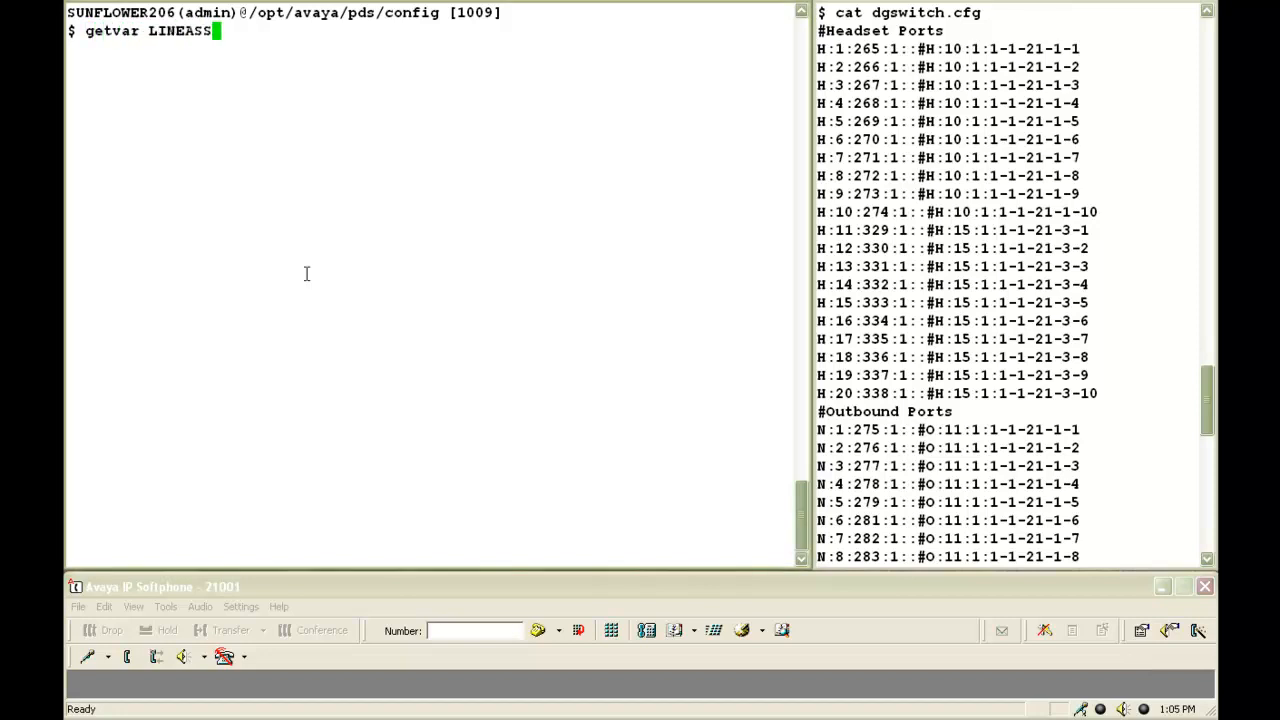
key(Return)
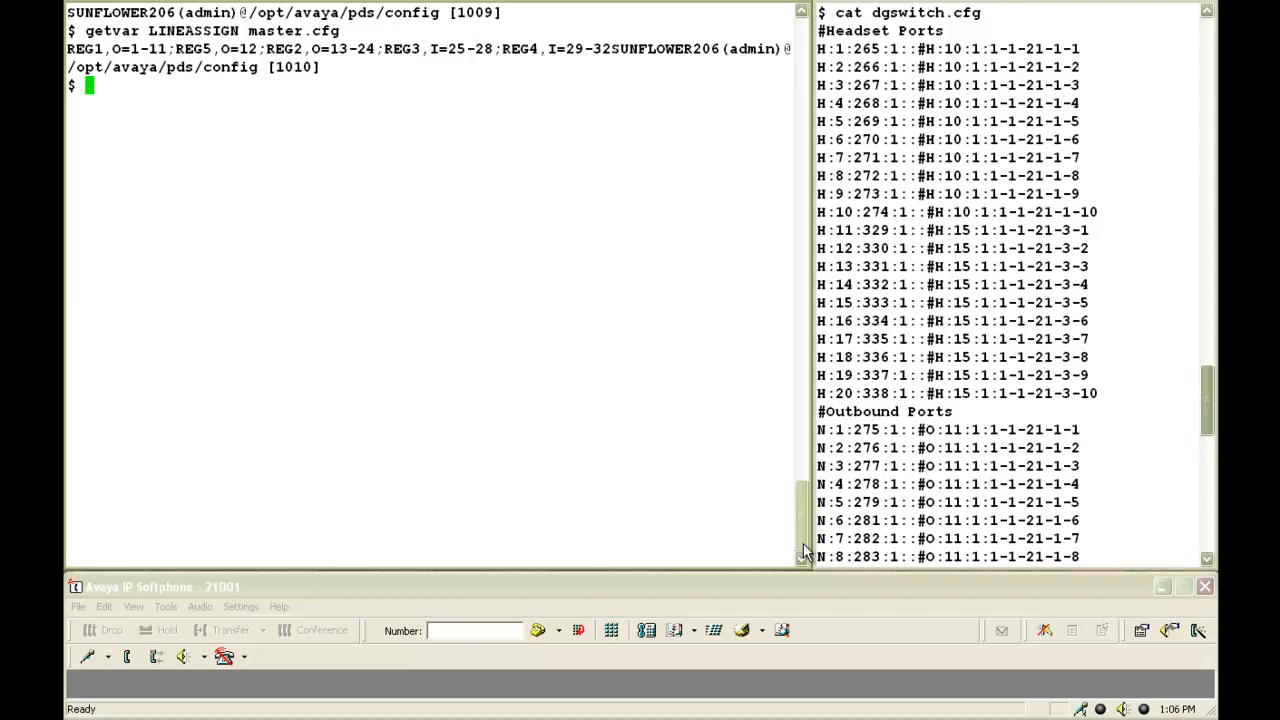
mouse_move(544, 430)
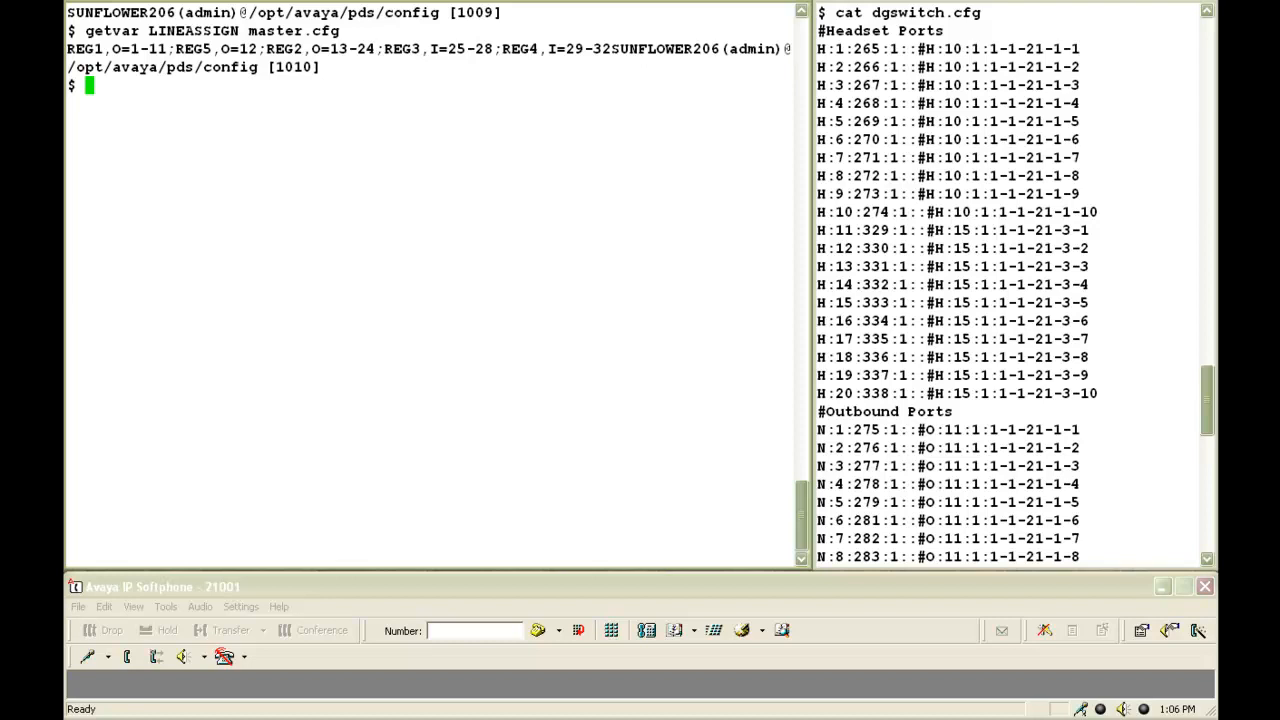
double_click(192, 48)
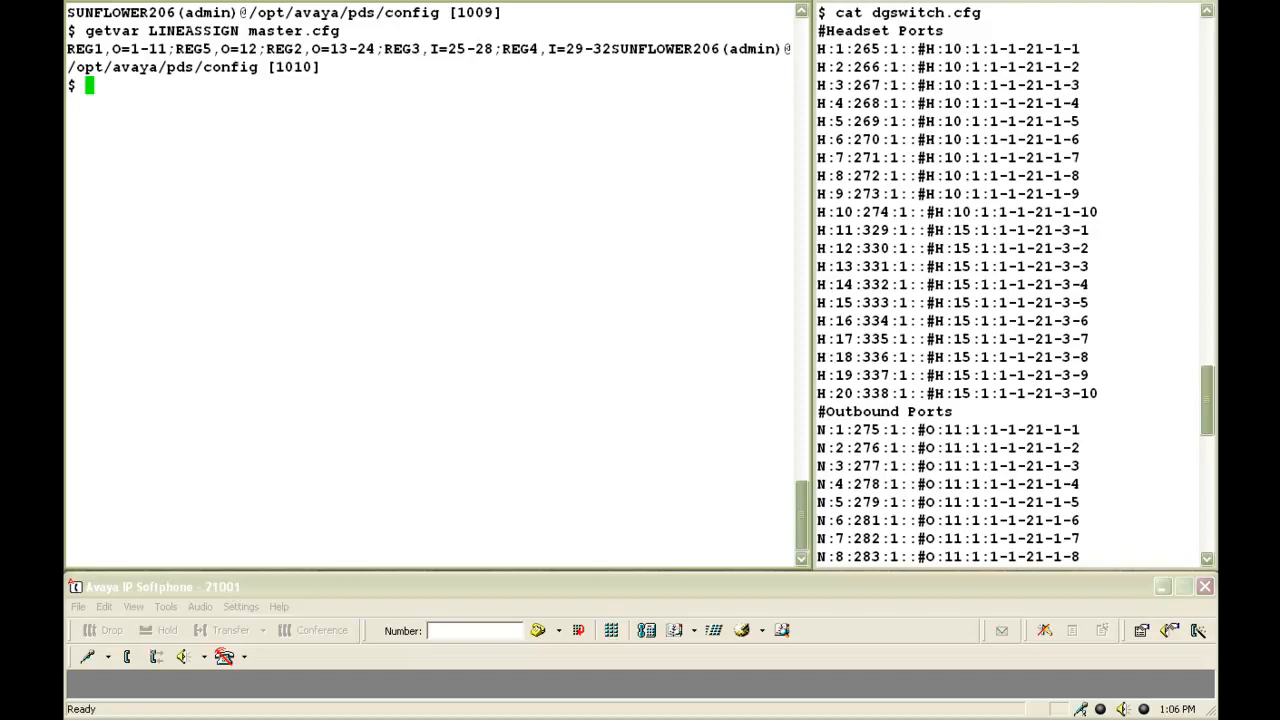
Launch swit and set its display mode with show ok tx err
key(Return)
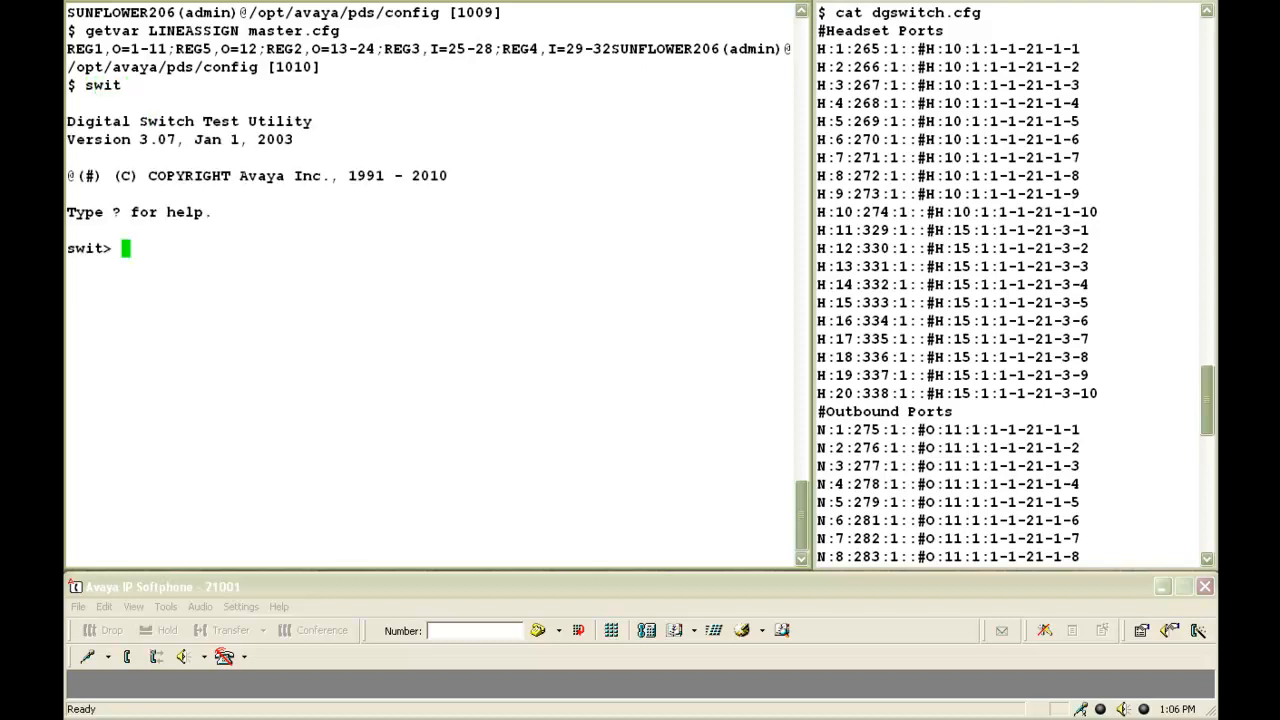
text(show o)
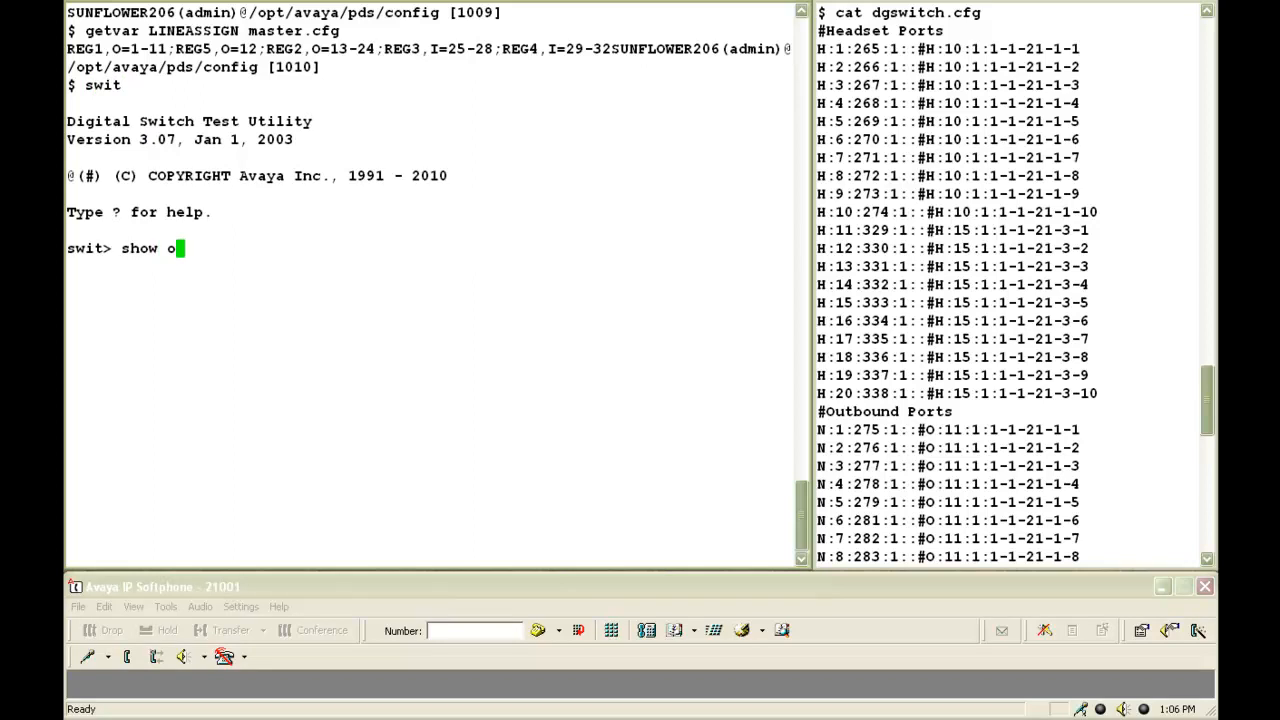
text(k tx err)
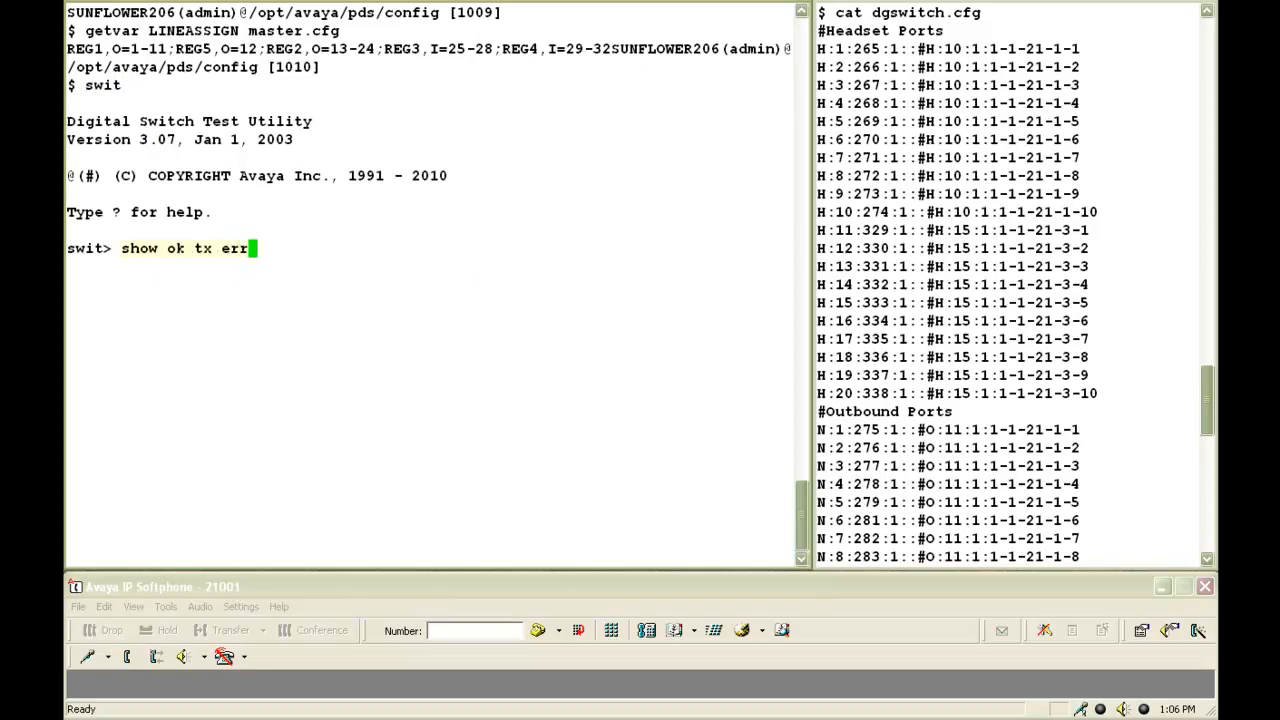
key(Return)
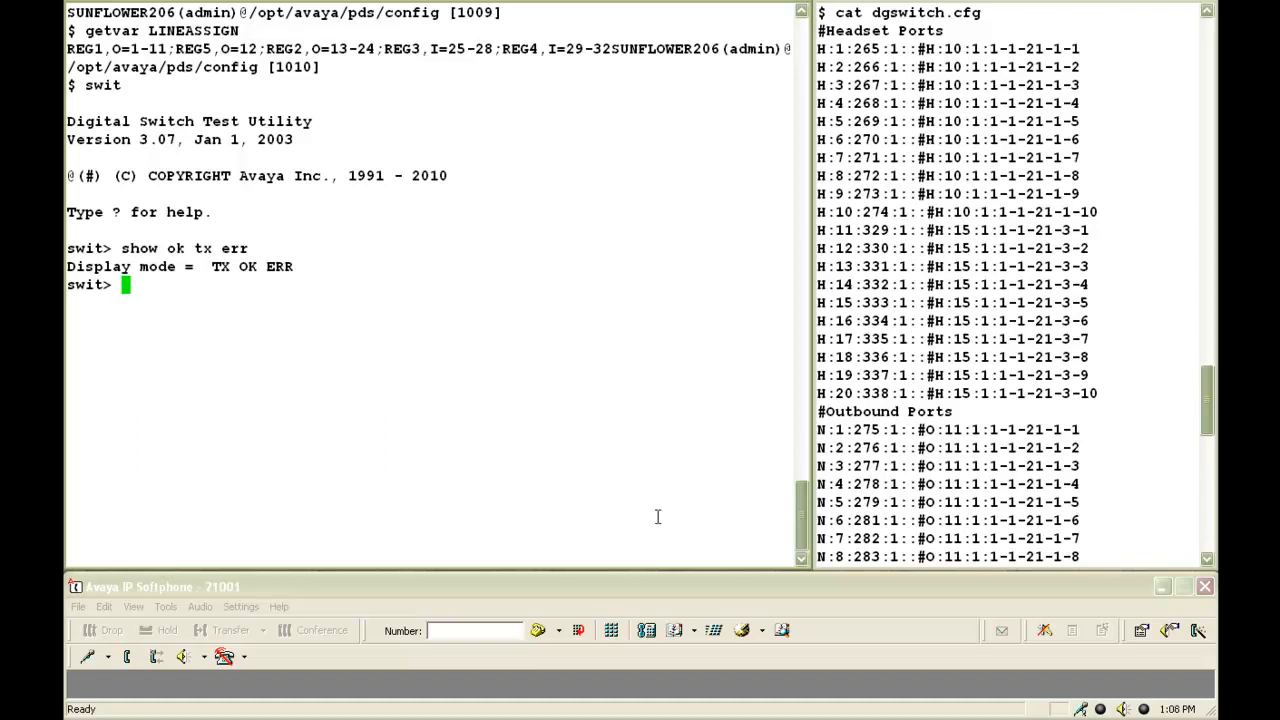
Connect the utility to switch1 port 2050 with init switch1:2050
text(i)
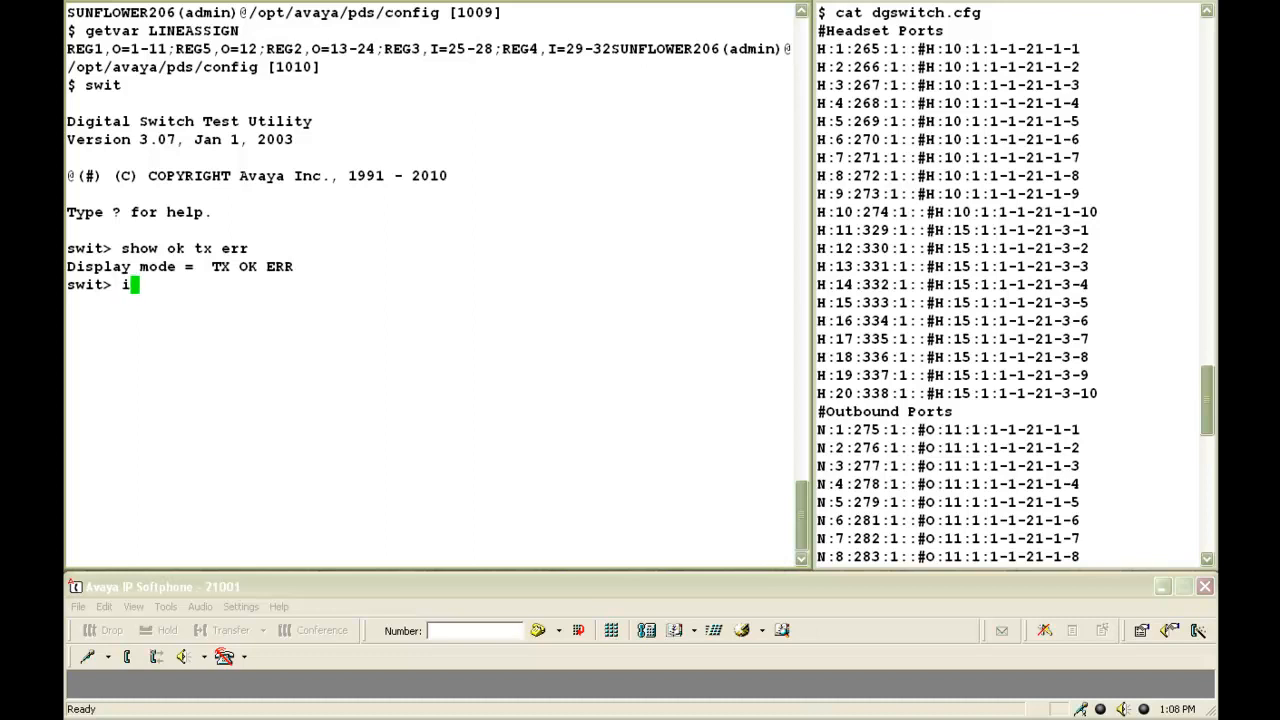
text(nit switch1)
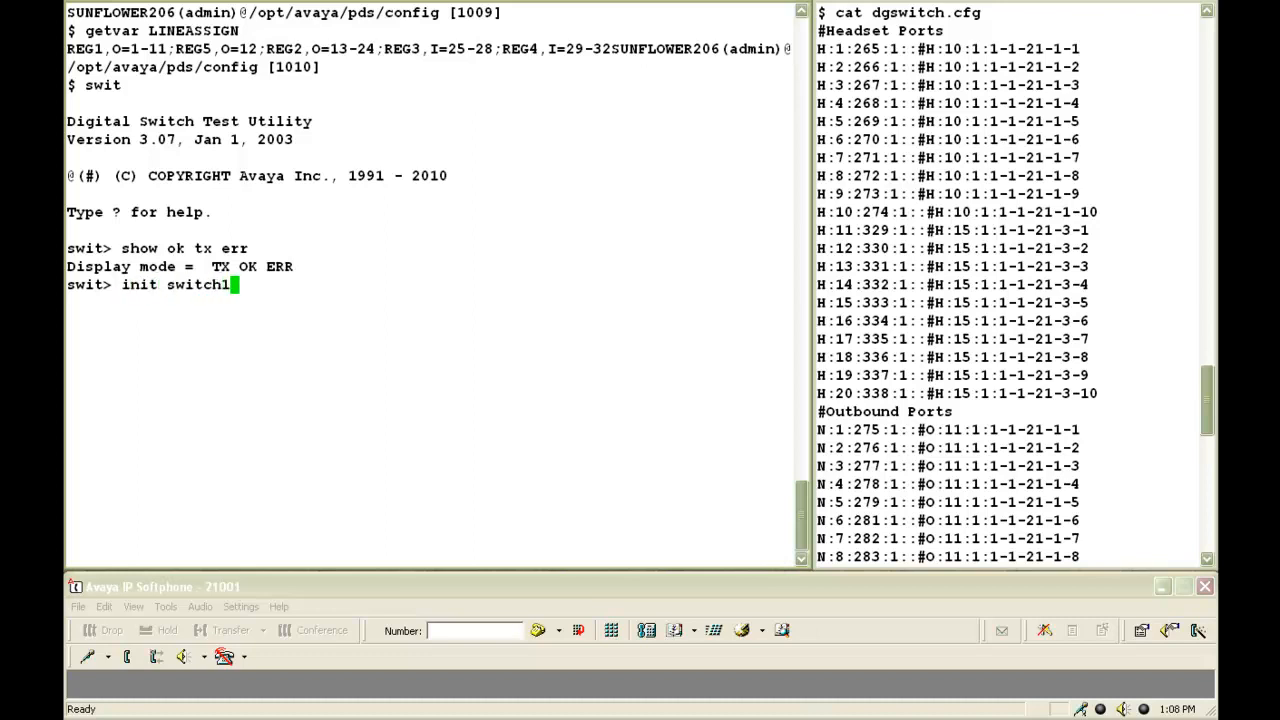
text(:2050)
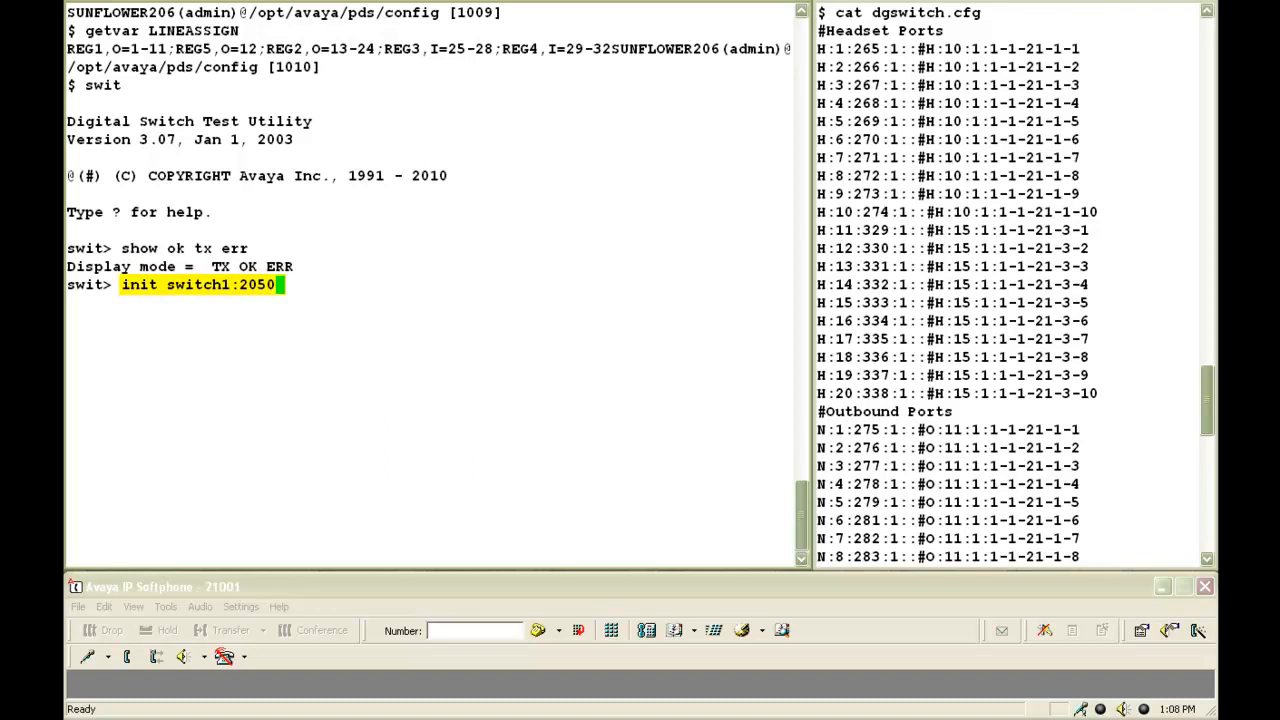
key(Return)
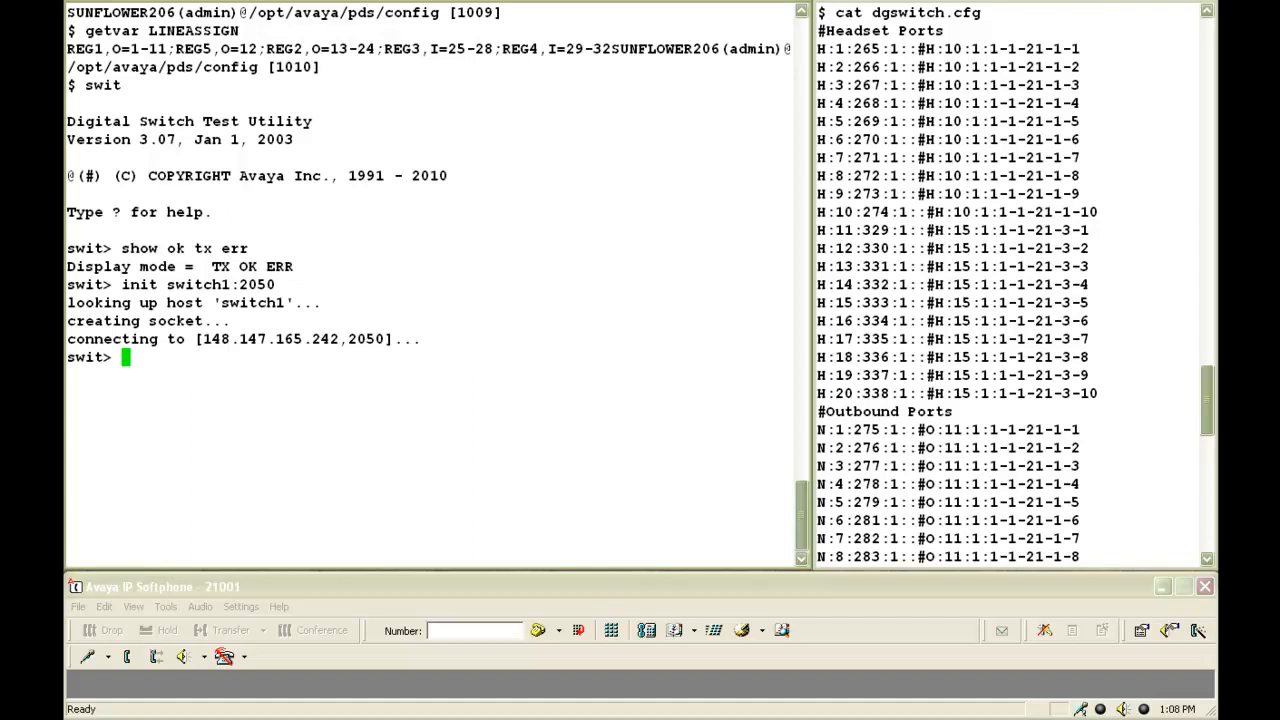
Begin a show port % command and scroll the dgswitch.cfg pane to Outbound Ports
text(show)
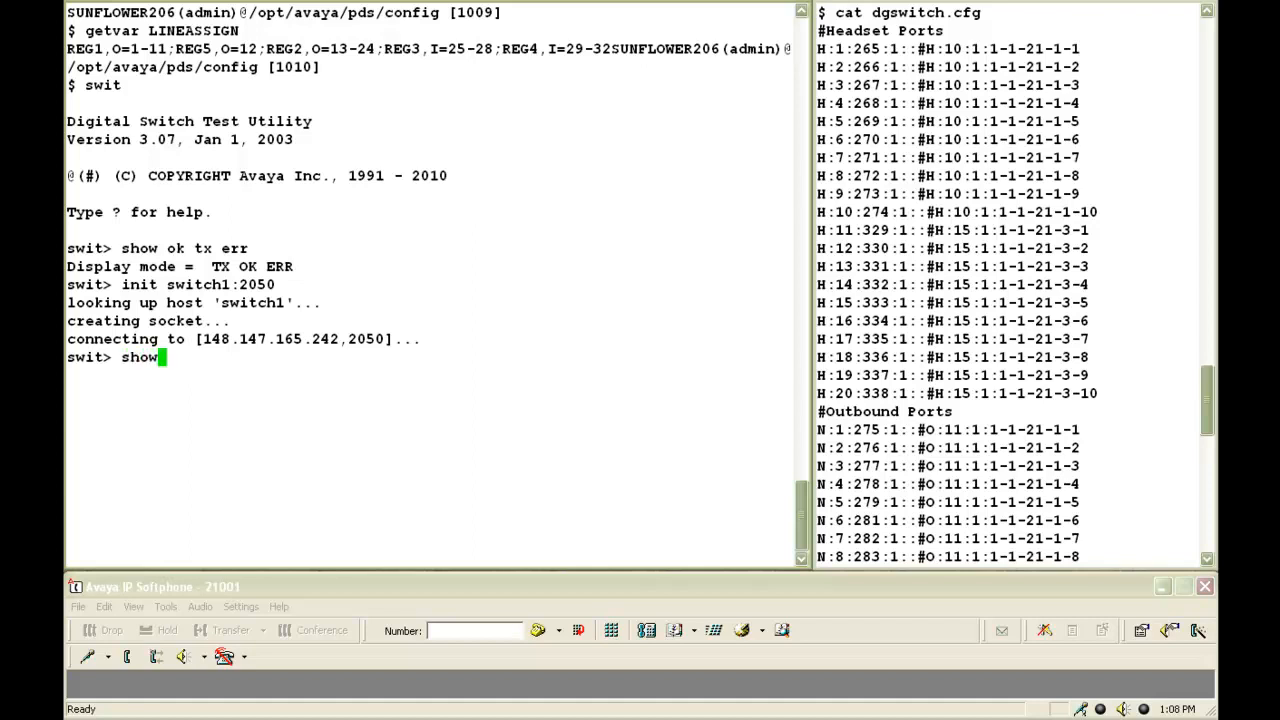
text(port)
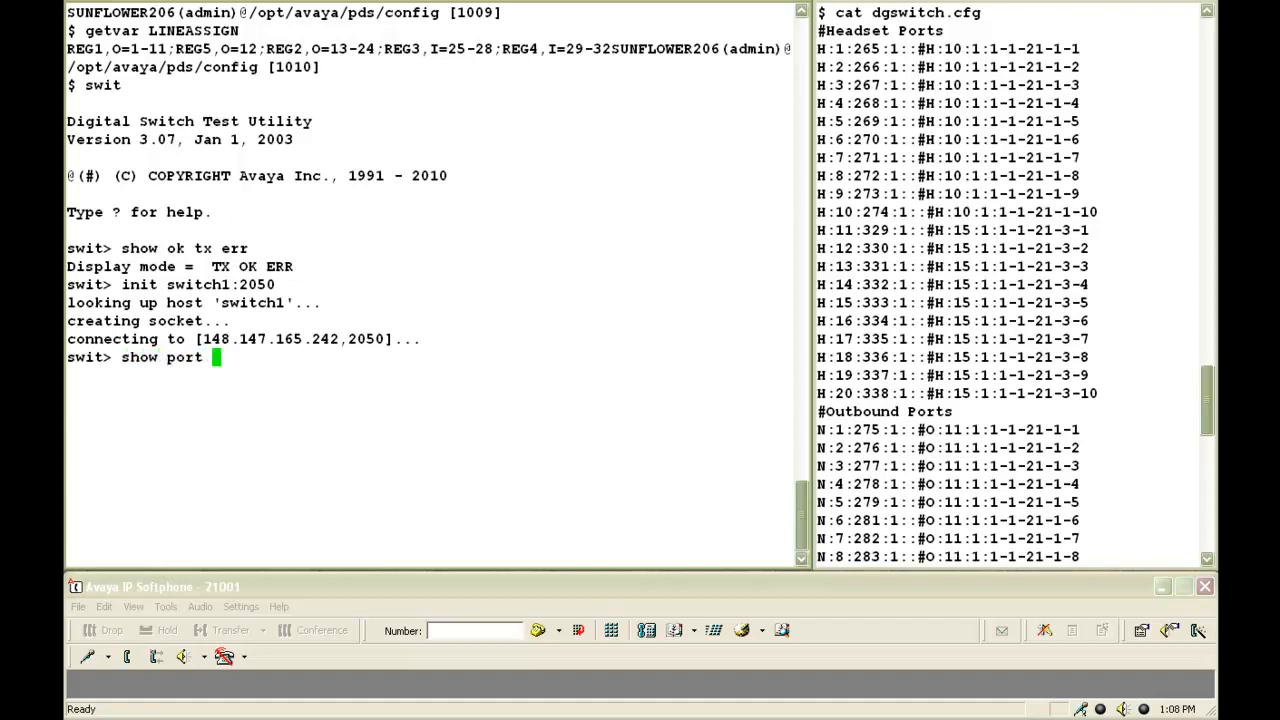
text(%)
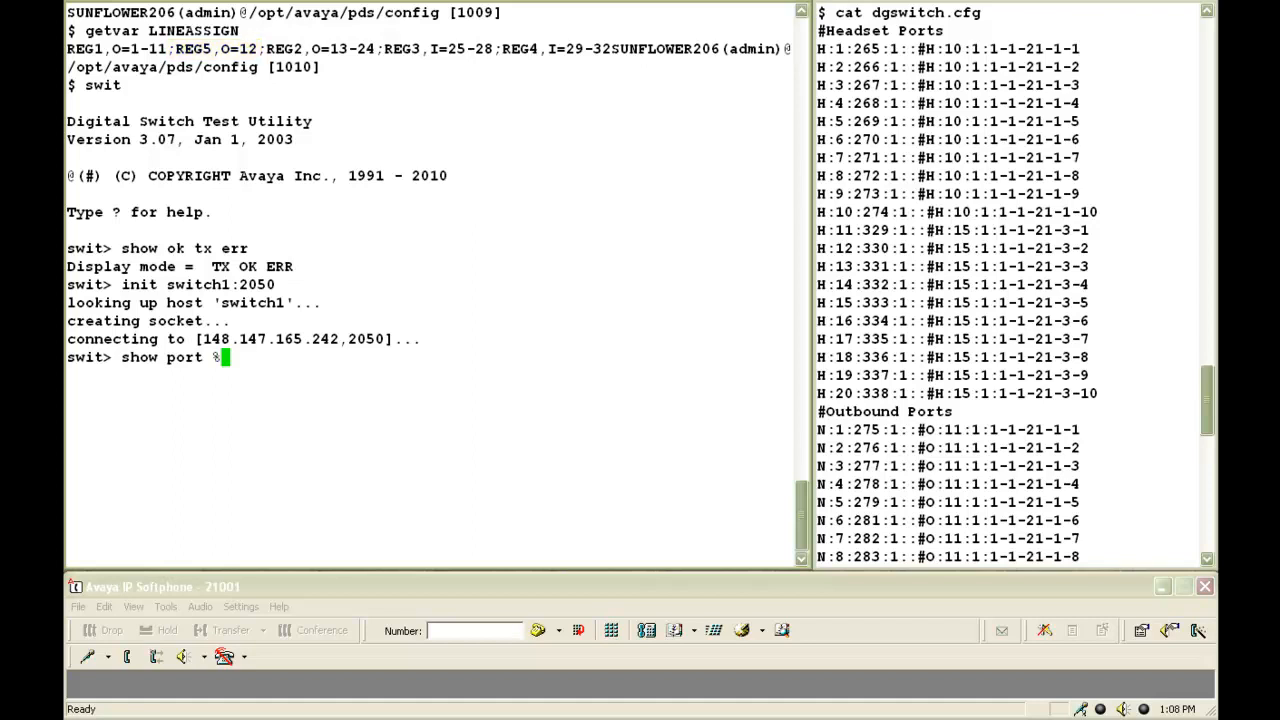
scroll(down, 3)
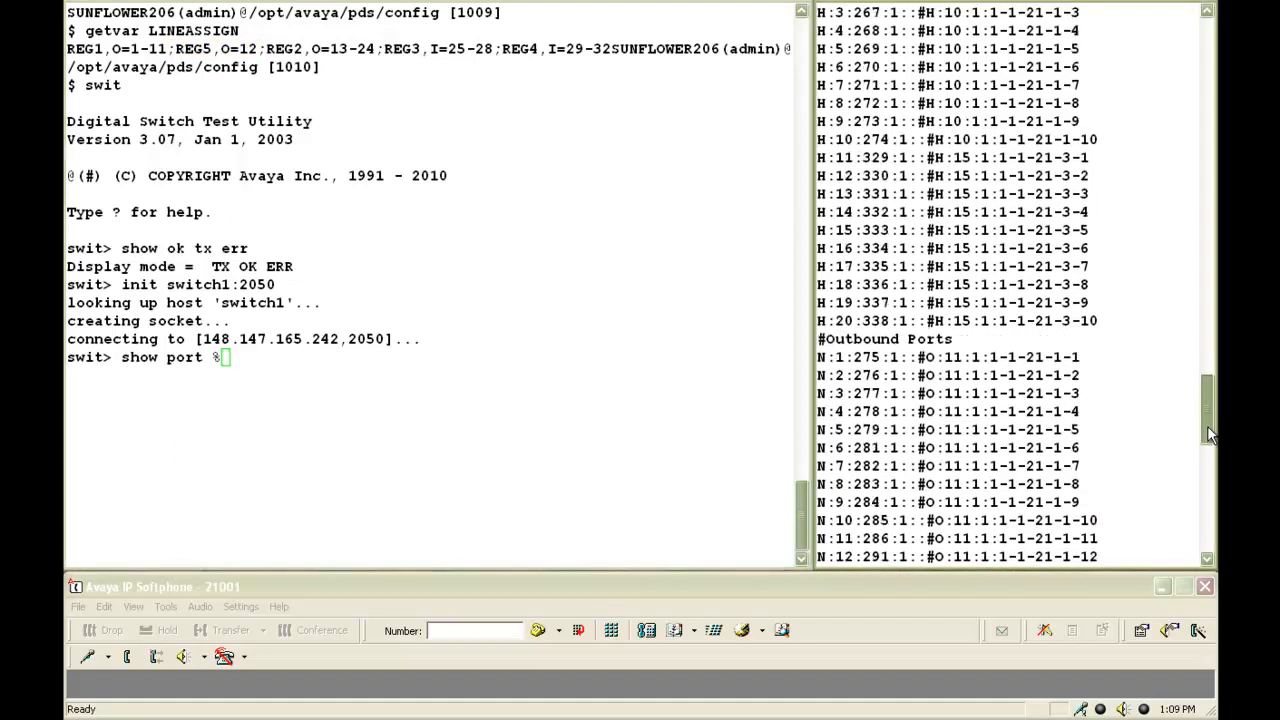
scroll(down, 3)
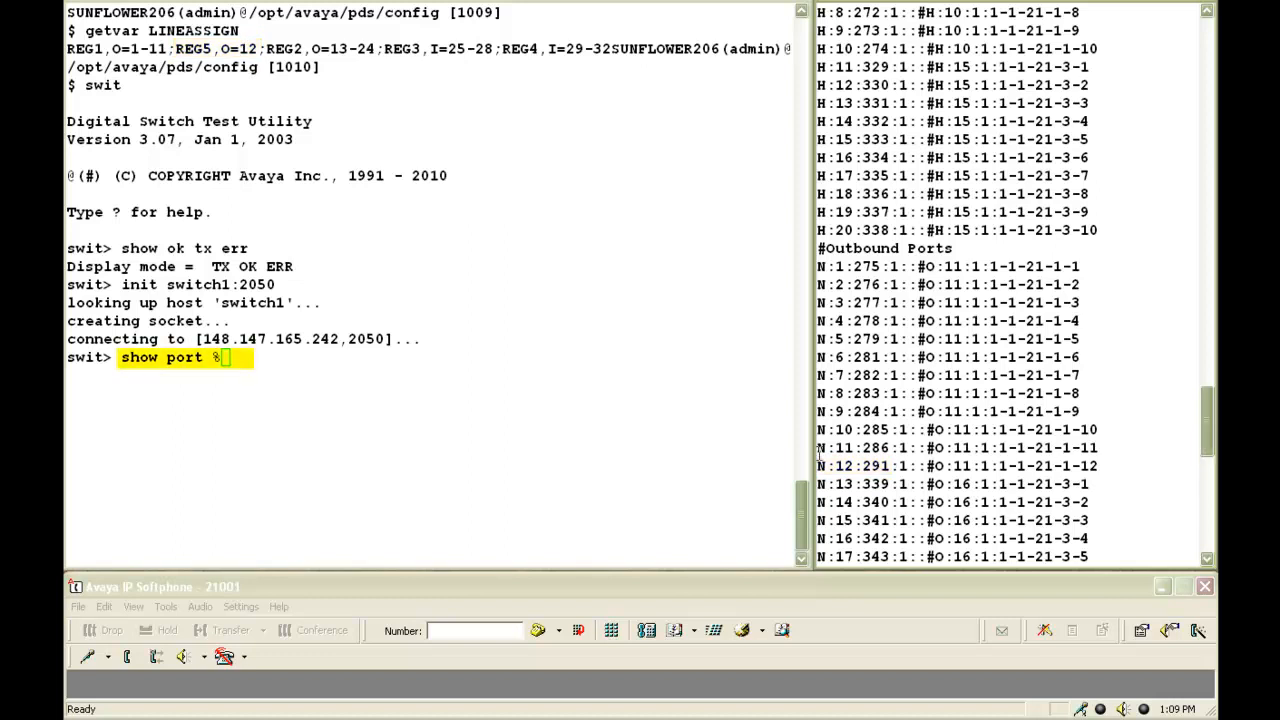
Finish the show port command so port 291 displays in mode PORT 123
text(2)
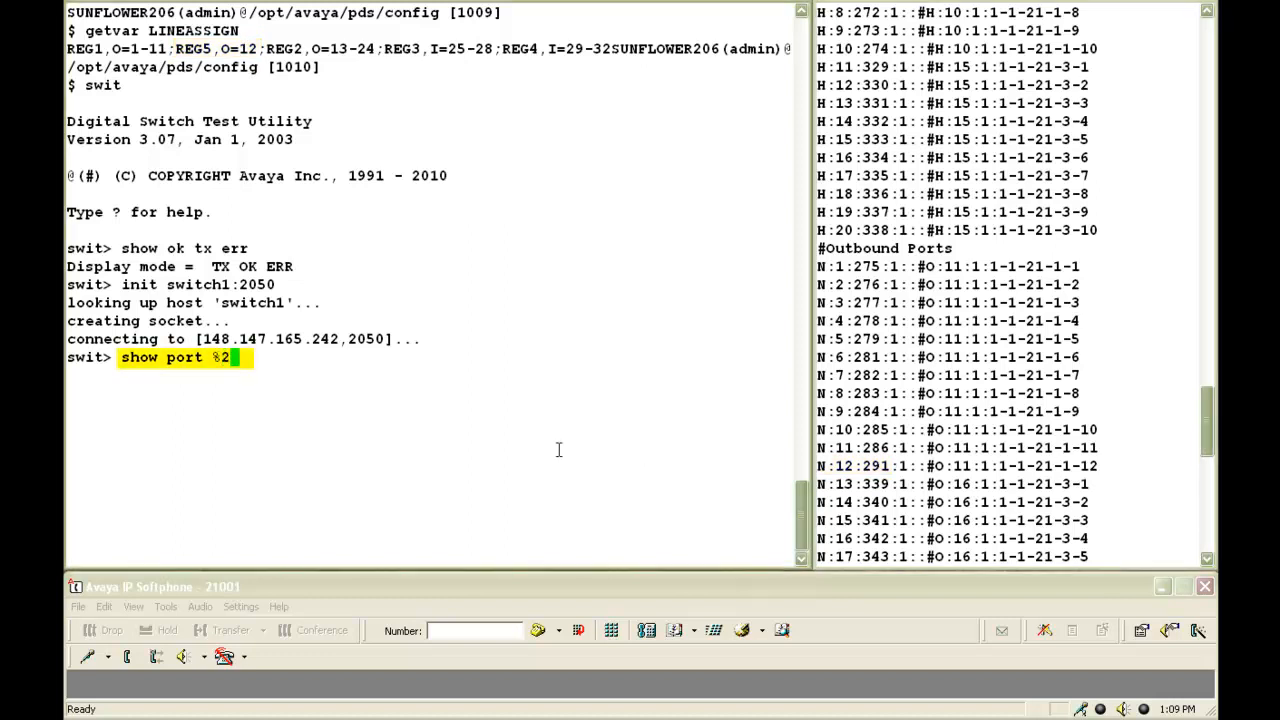
key(Return)
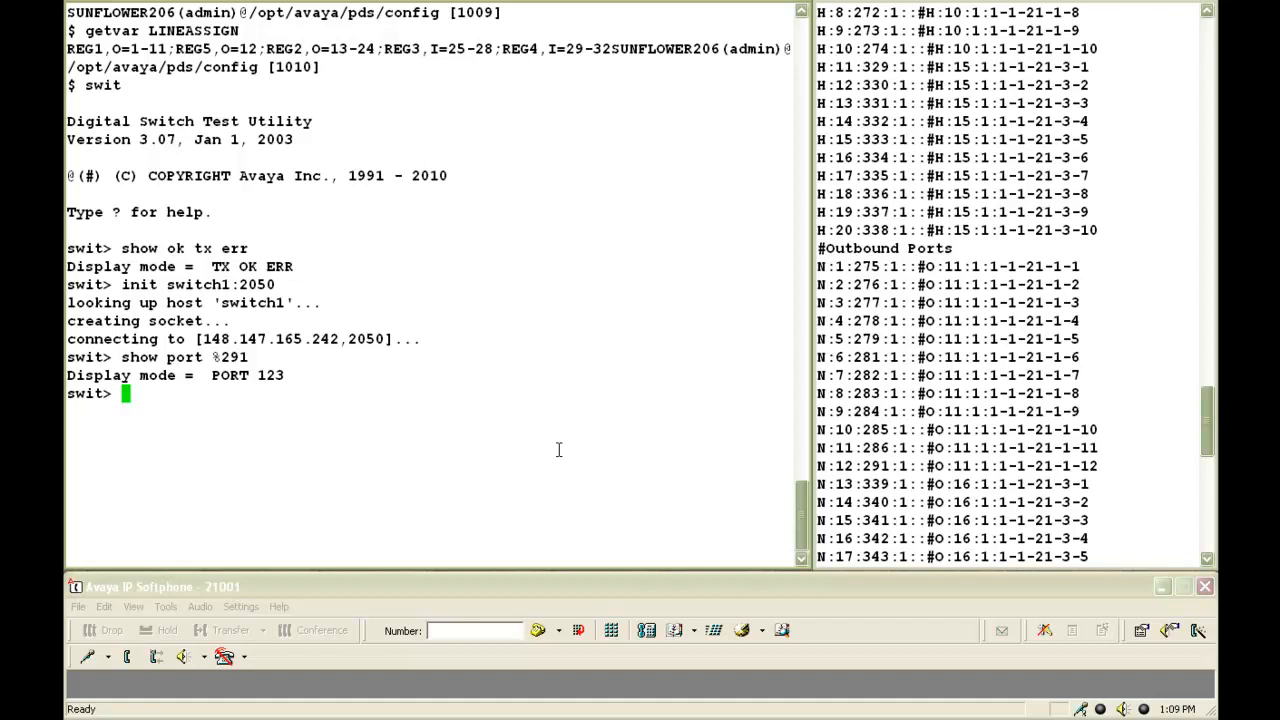
Enter icall %291 %13 1 21001 at the swit> prompt without sending it
text(icall %29)
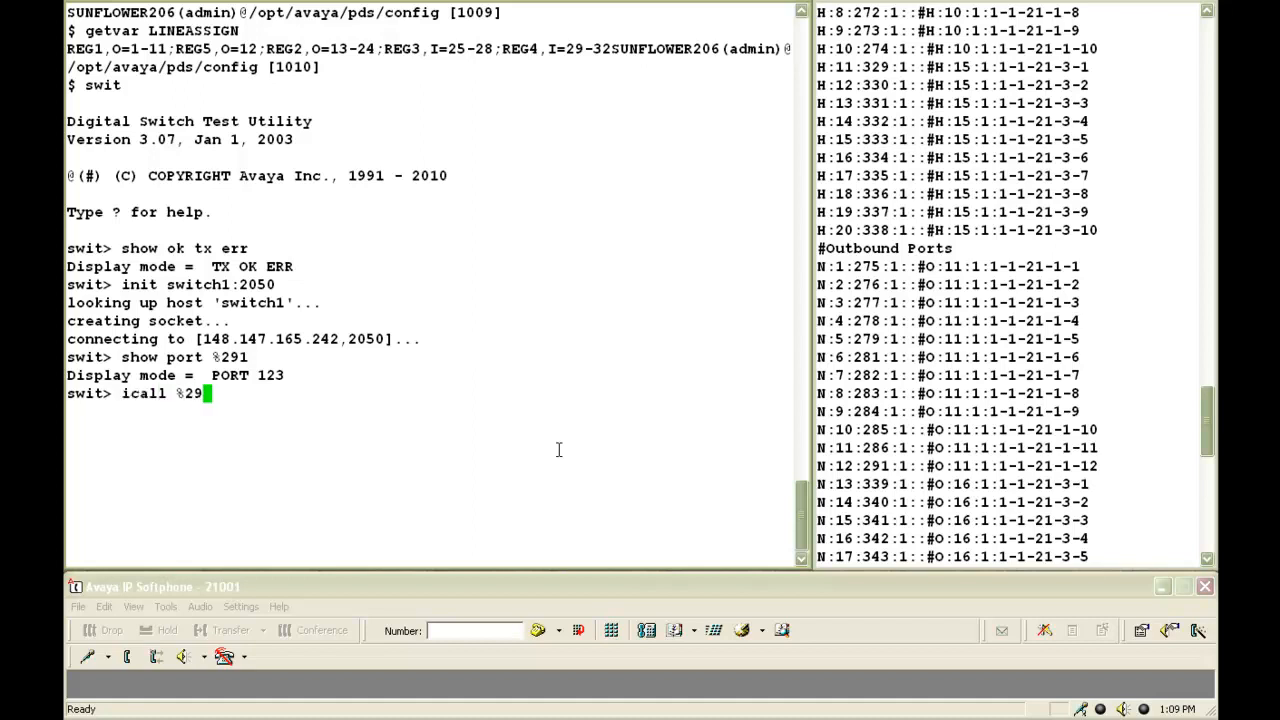
text(1 %13)
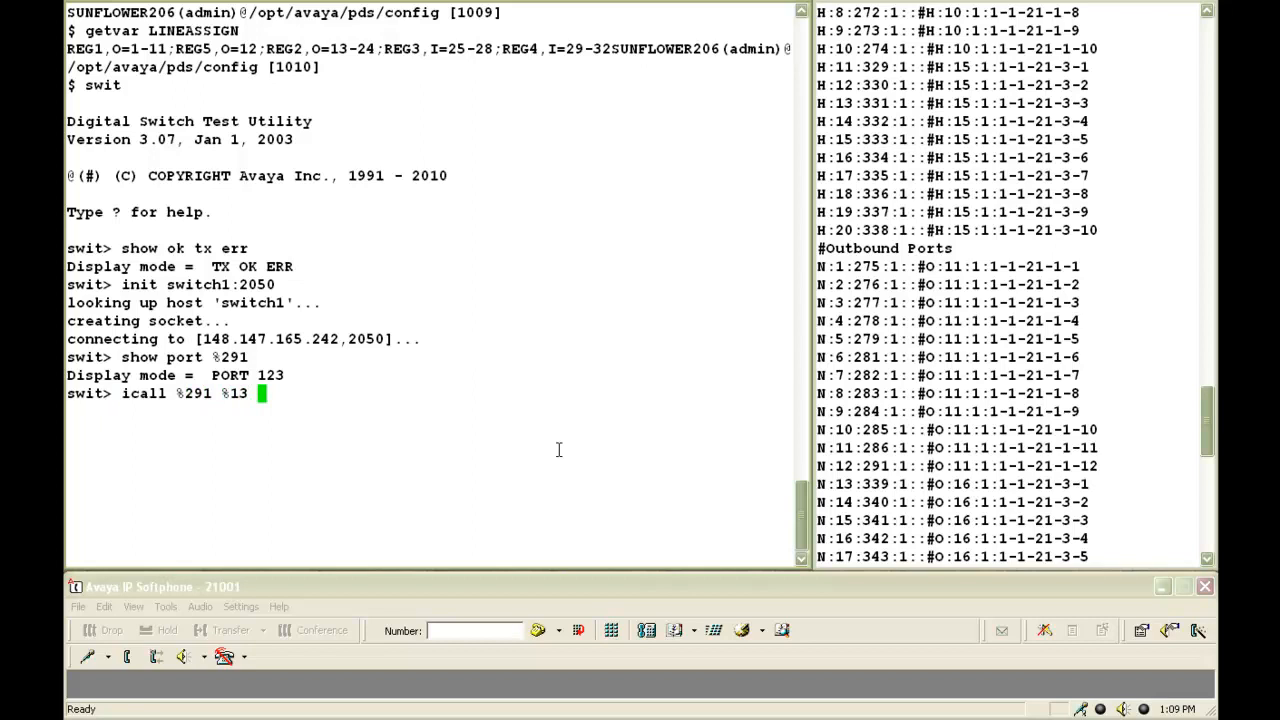
text(1)
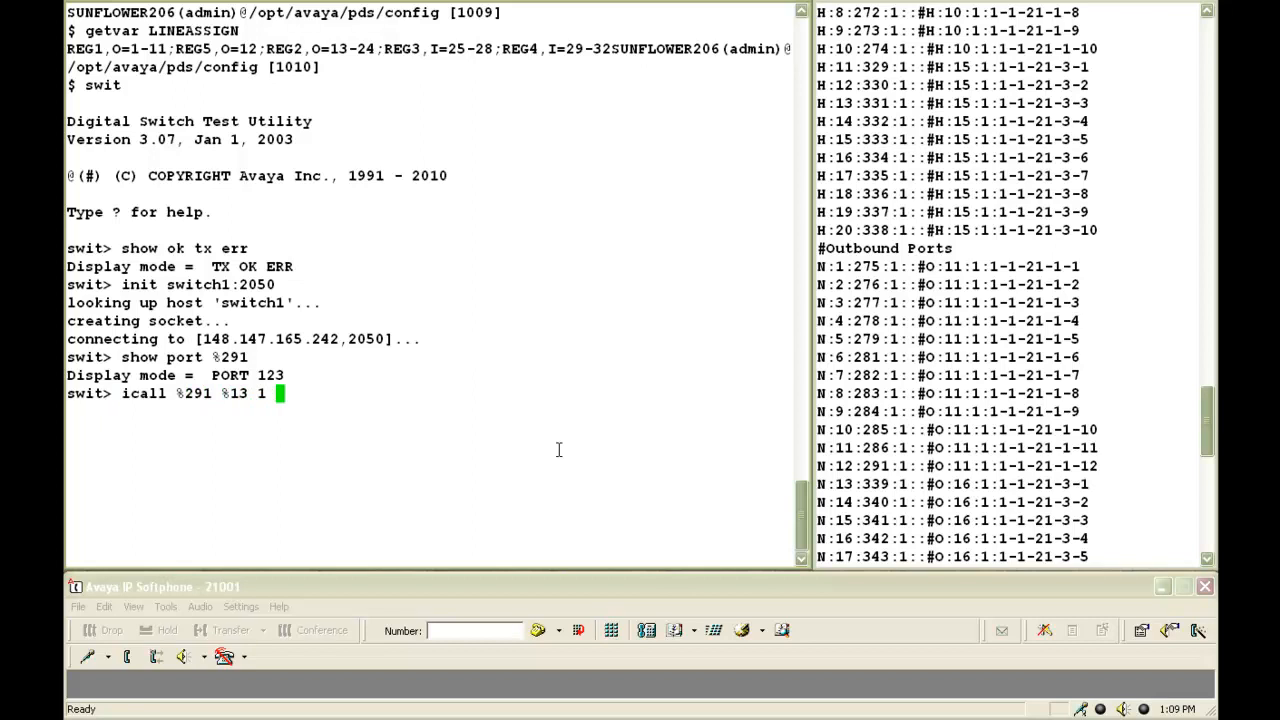
text(21001)
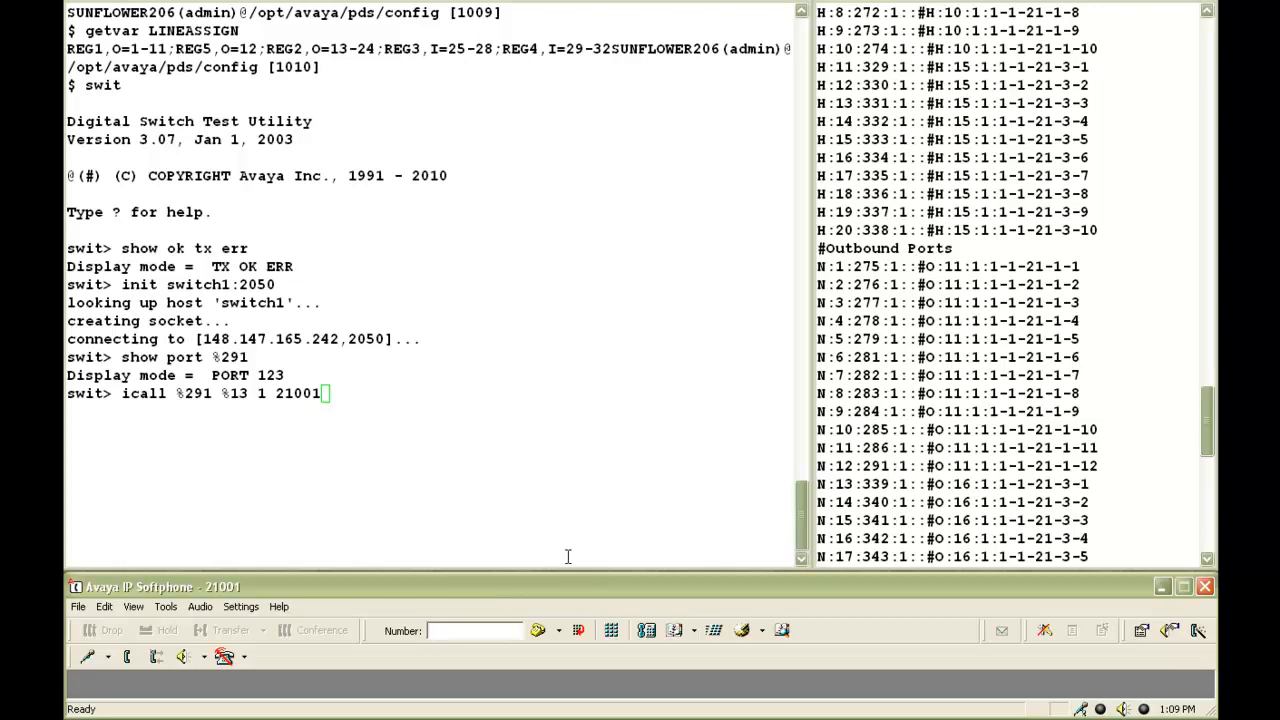
Send the icall and answer the incoming OUTSIDE CALL on the softphone for live voice
key(Return)
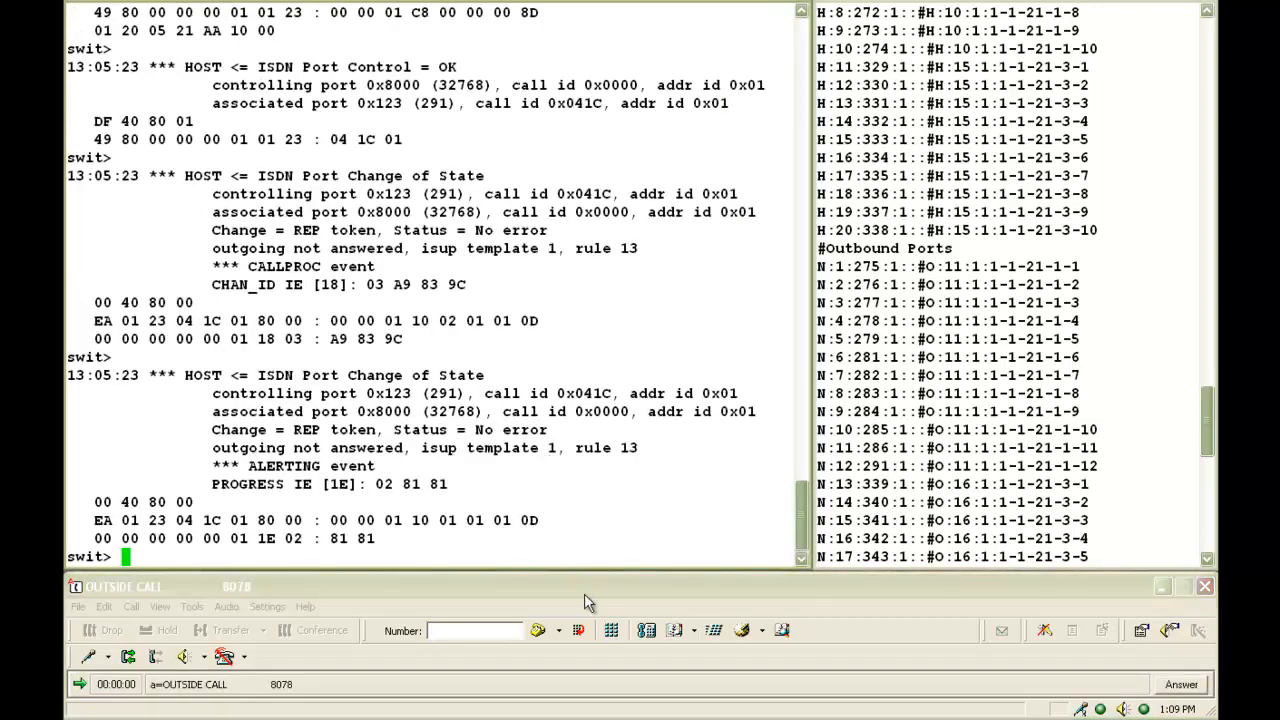
click(1180, 684)
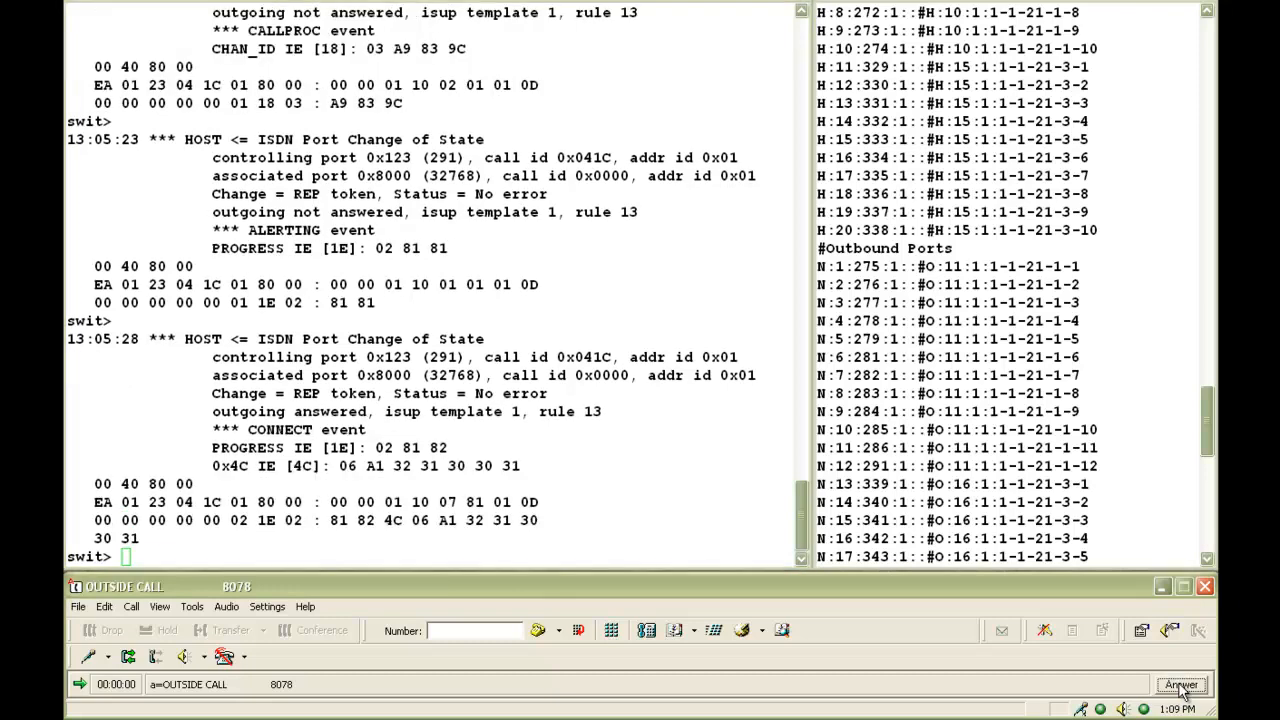
click(1180, 684)
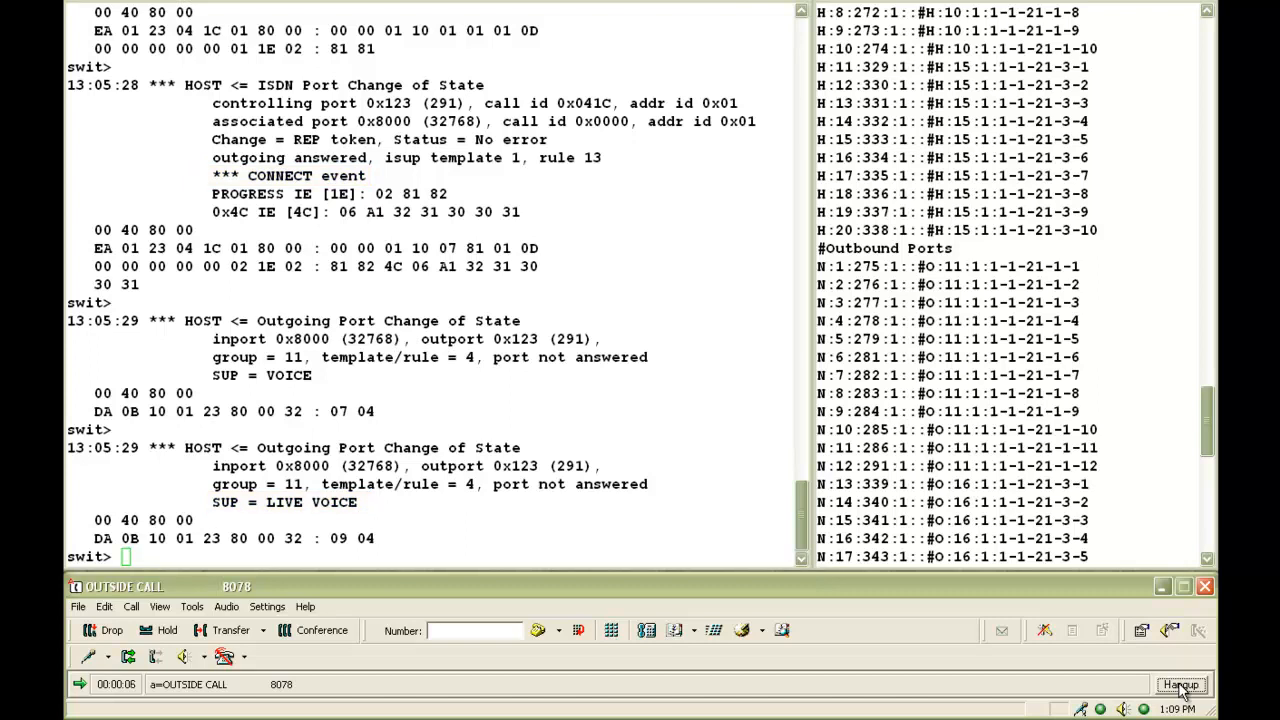
mouse_move(844, 630)
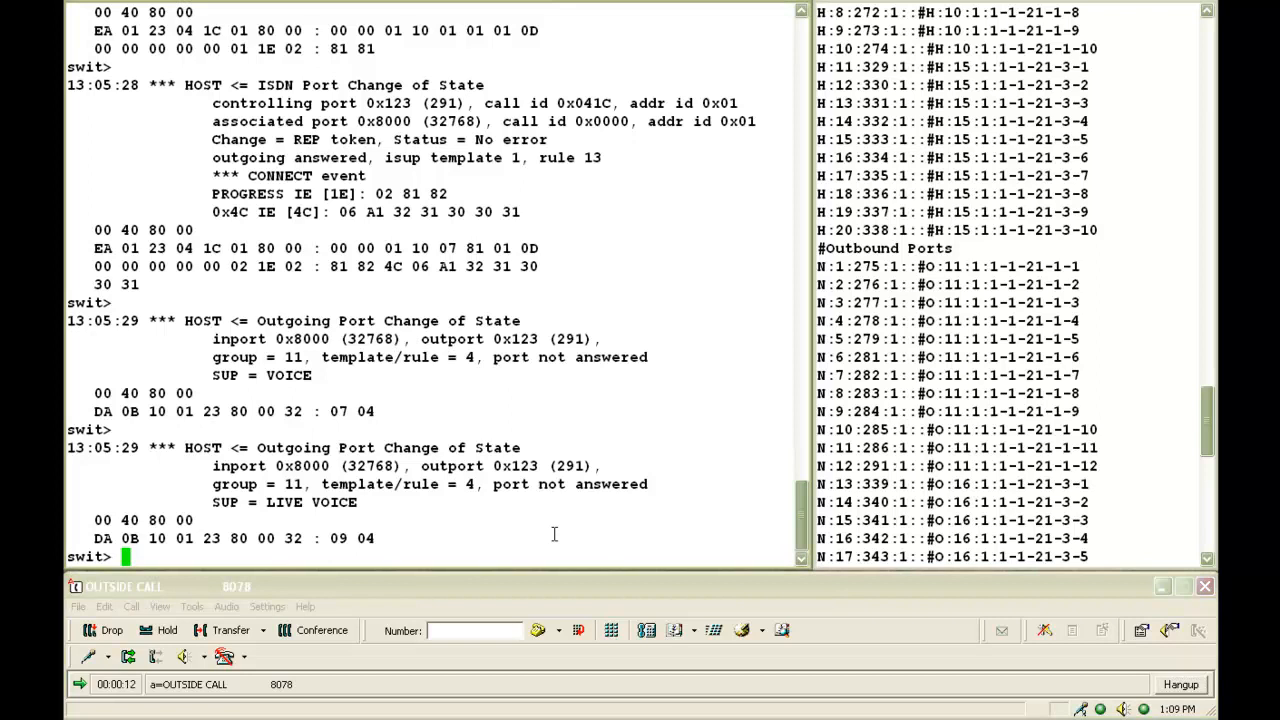
mouse_move(994, 486)
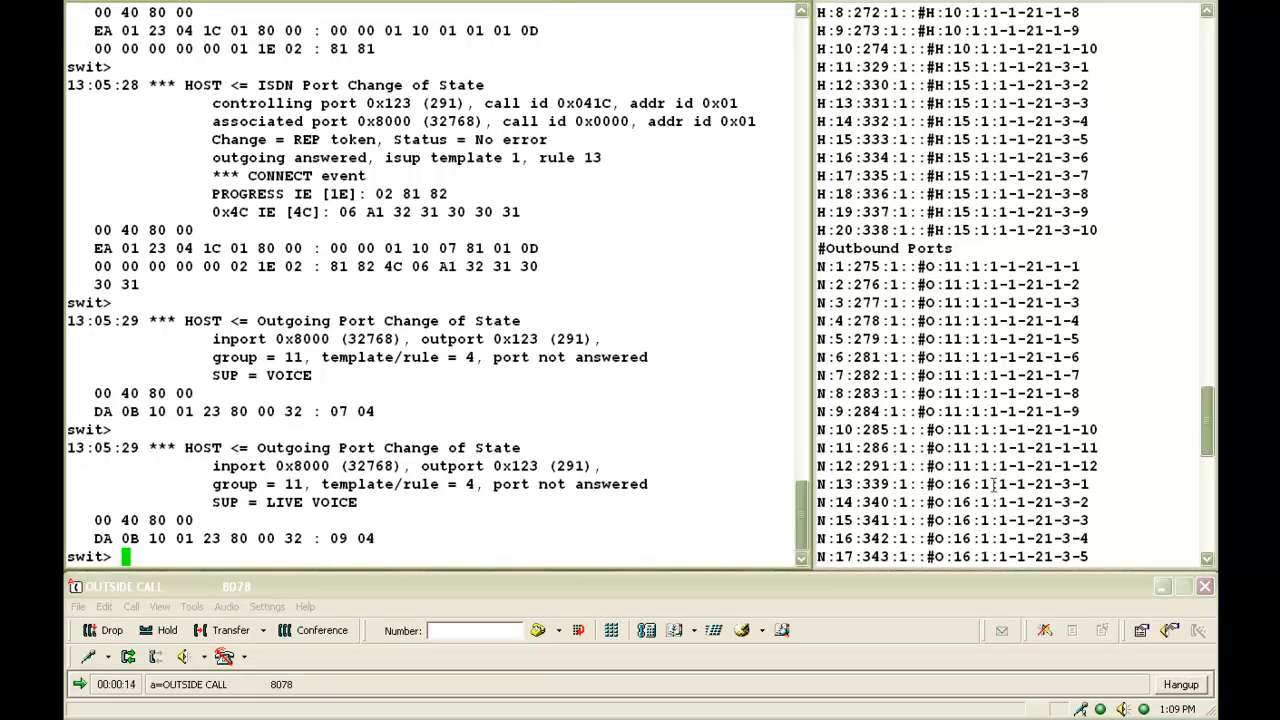
scroll(up, 3)
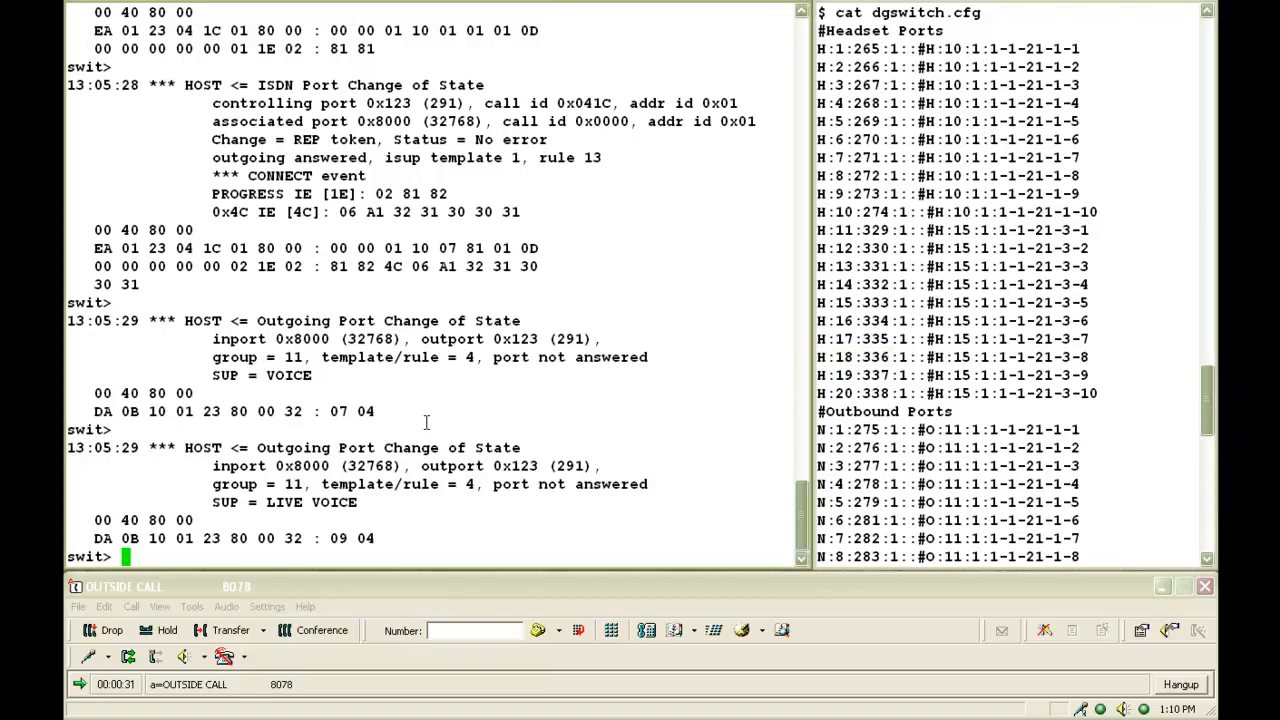
Run monitor %291 %336 so port 291 connects to headset port 336 with OK
text(mon)
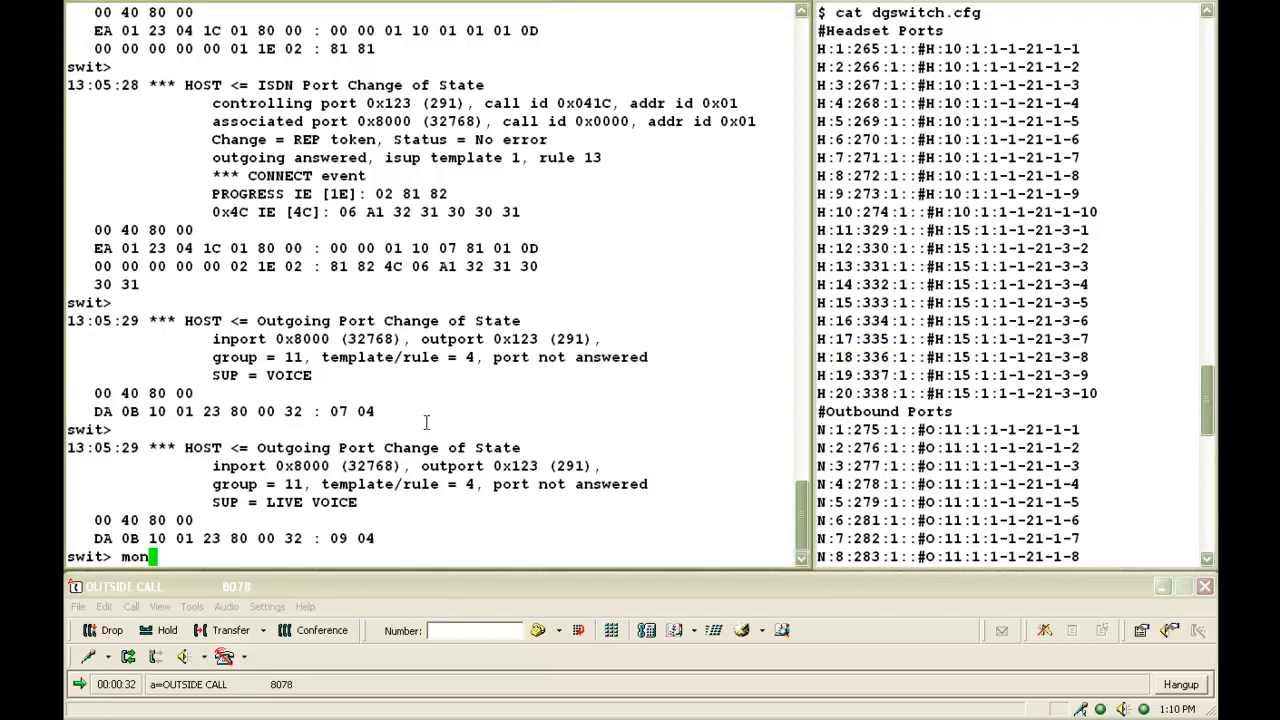
text(itor &)
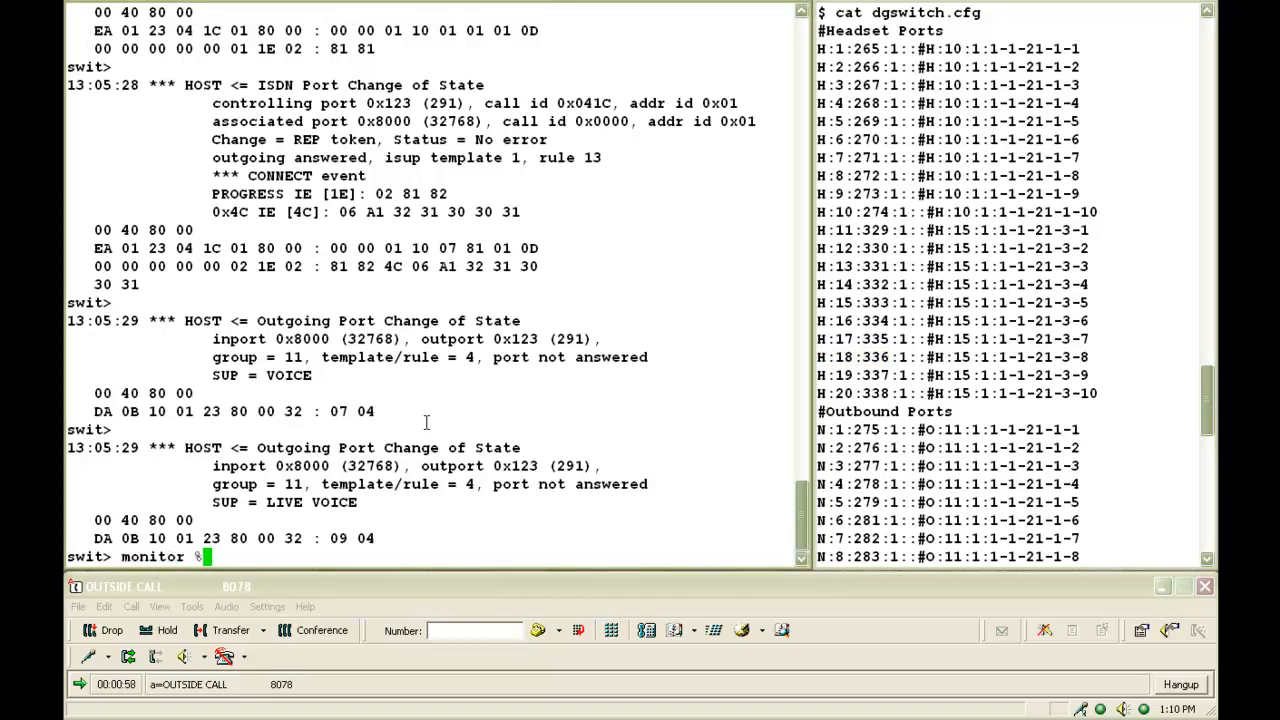
text(291 %)
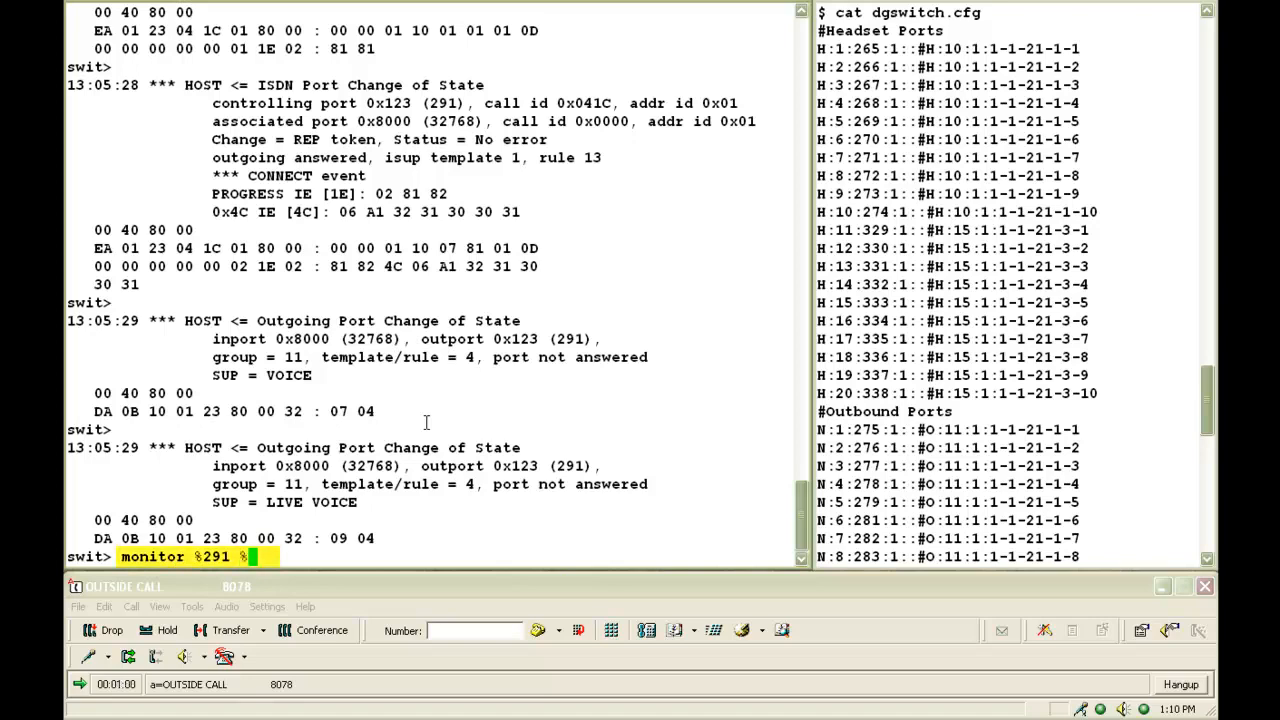
text(336)
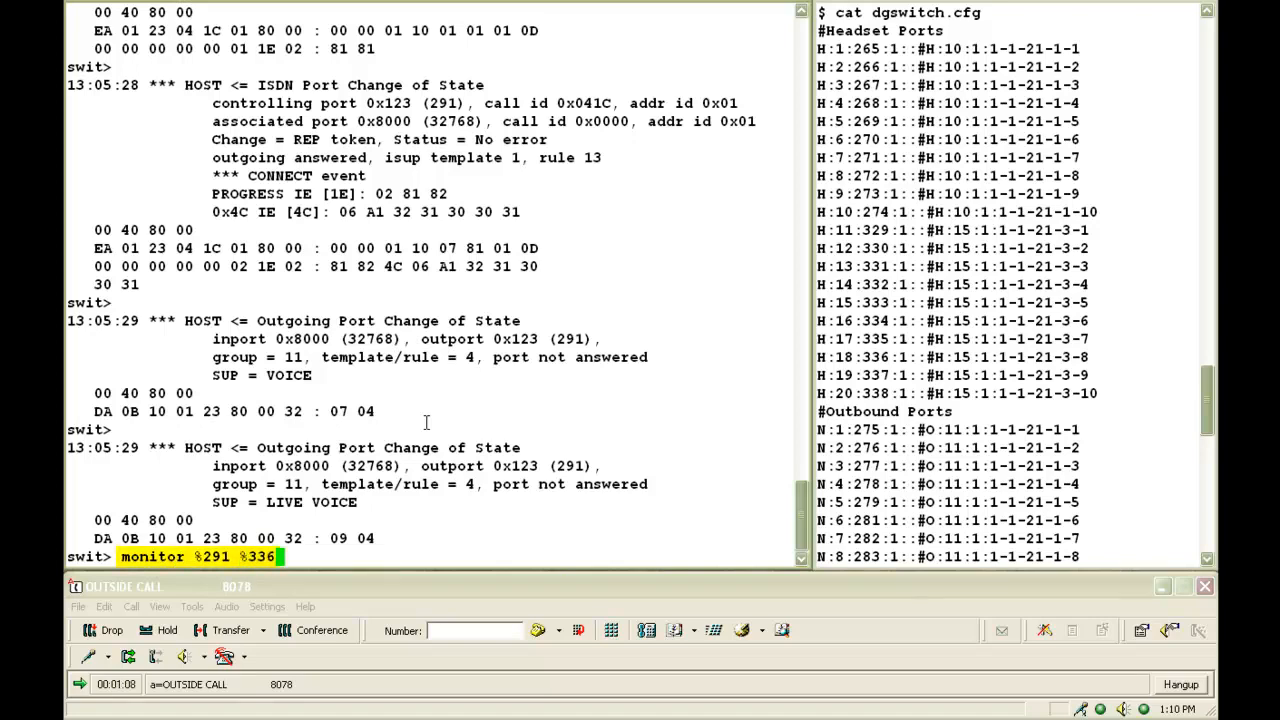
key(Return)
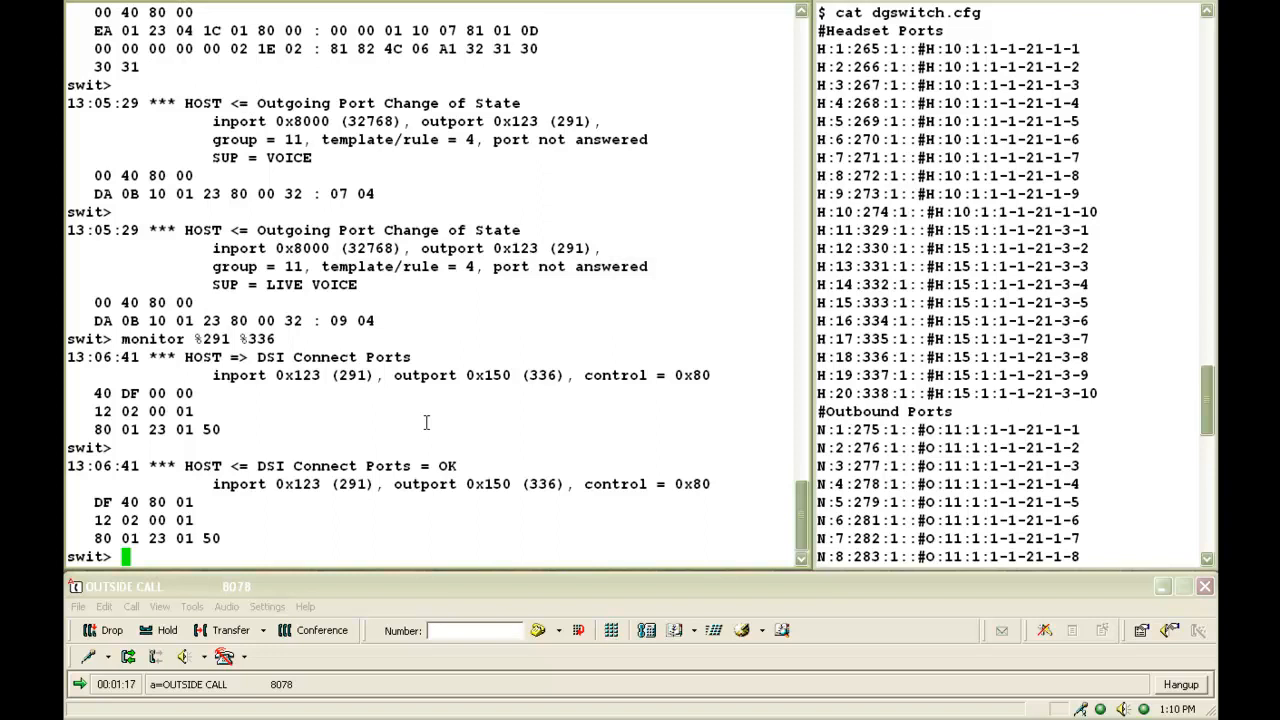
double_click(332, 356)
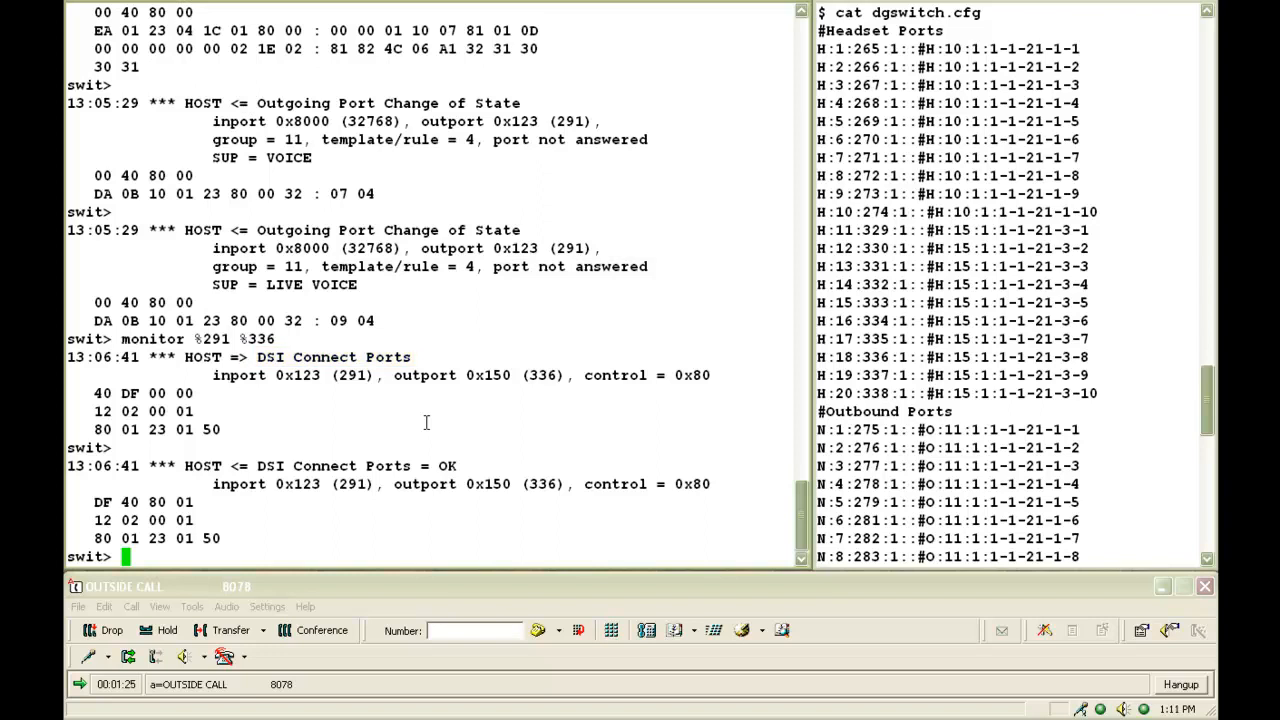
Disconnect port 291 with disc %291, reported OK
text(disc %)
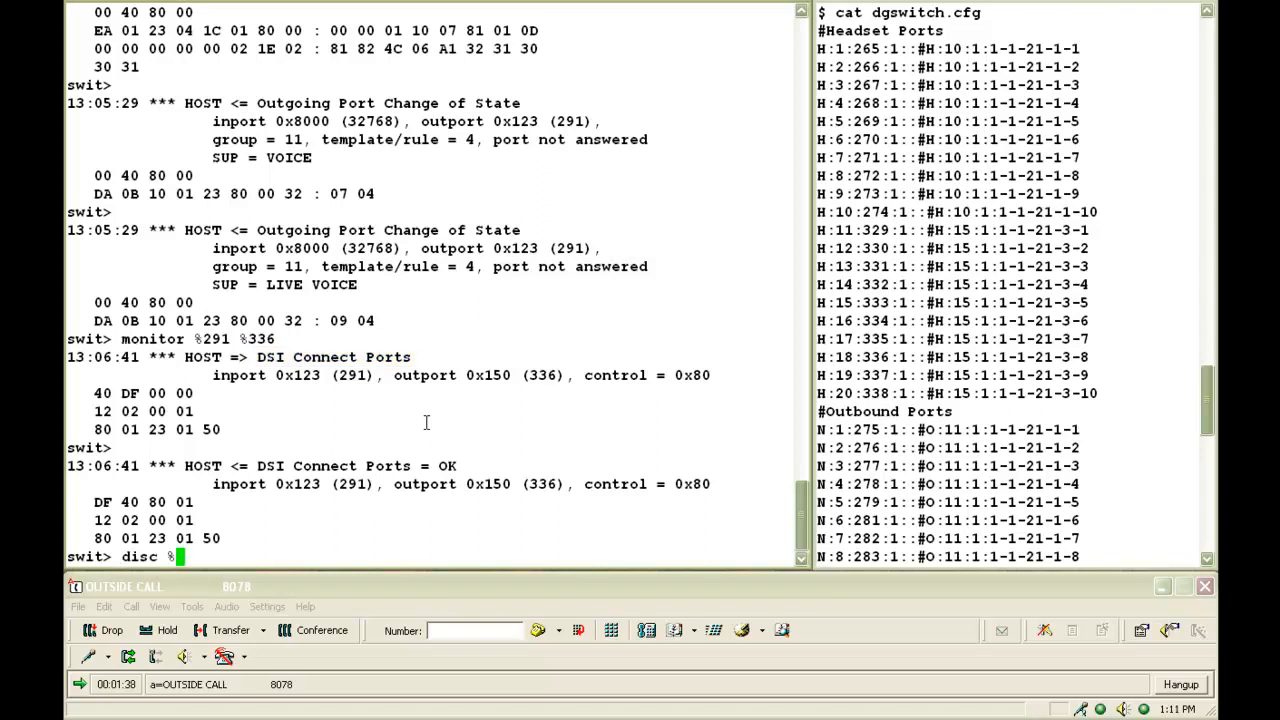
text(291)
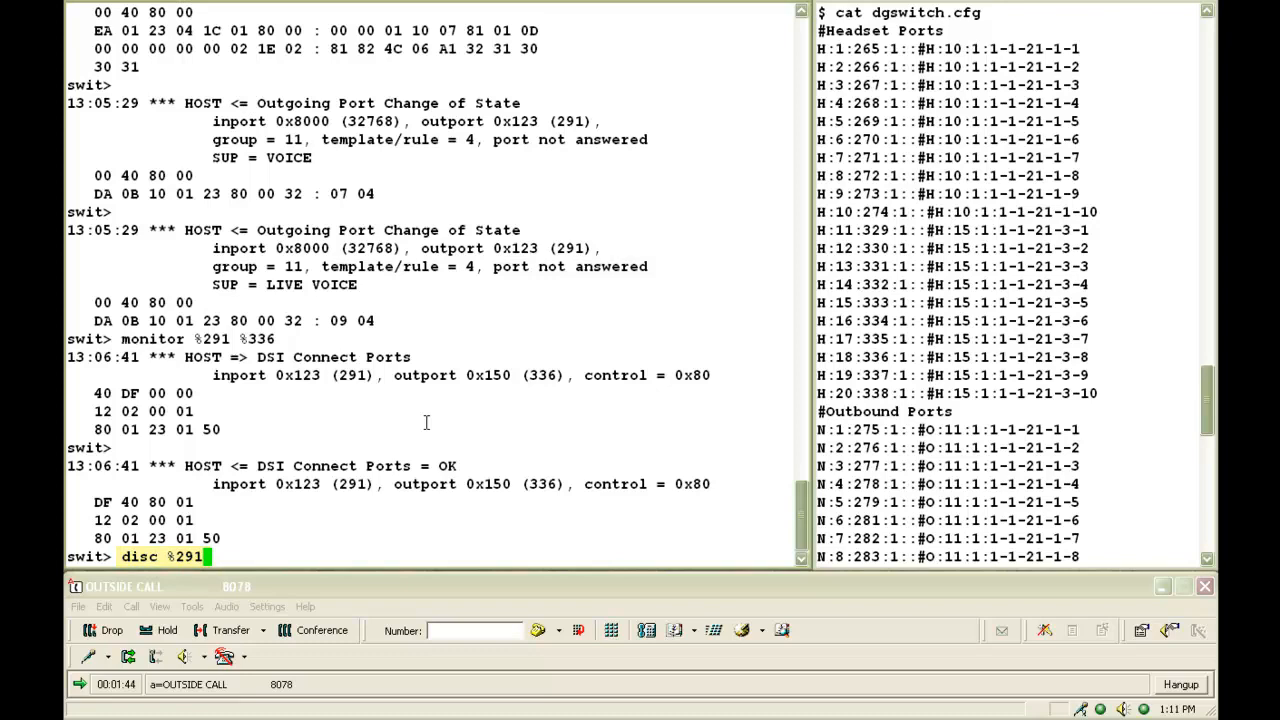
key(Return)
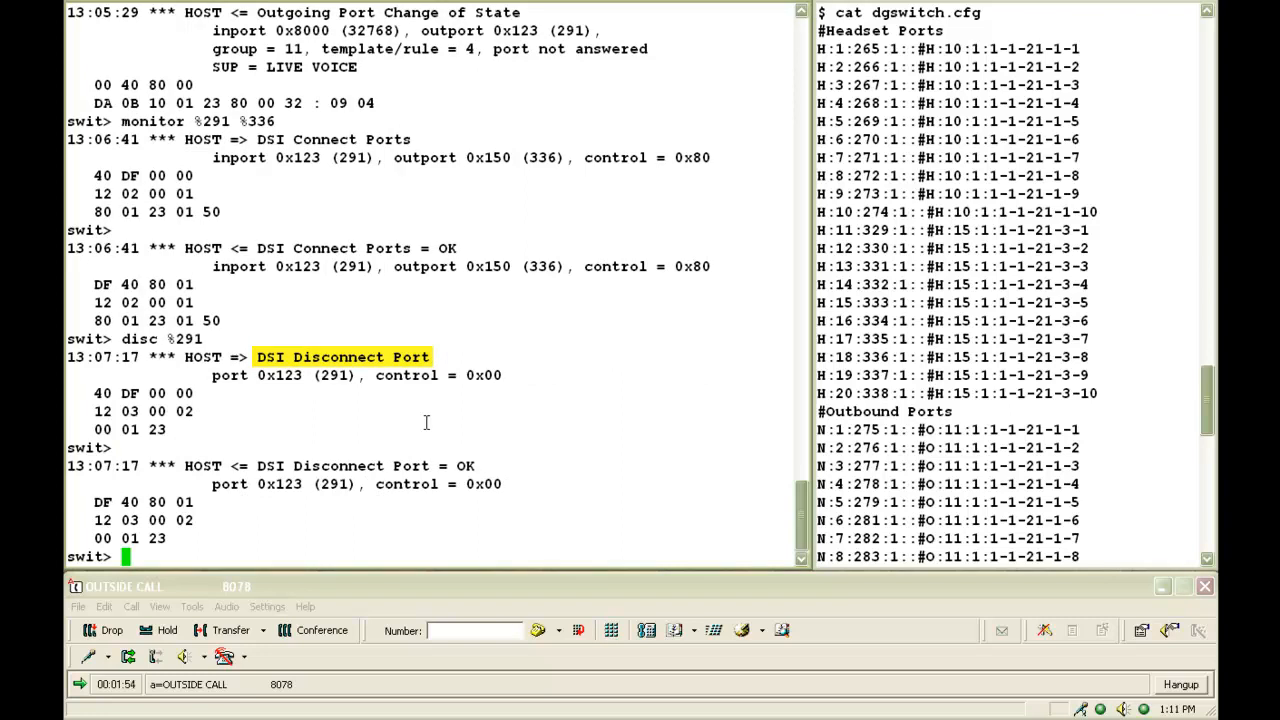
Enter hang %291 at the prompt ready to send
text(h)
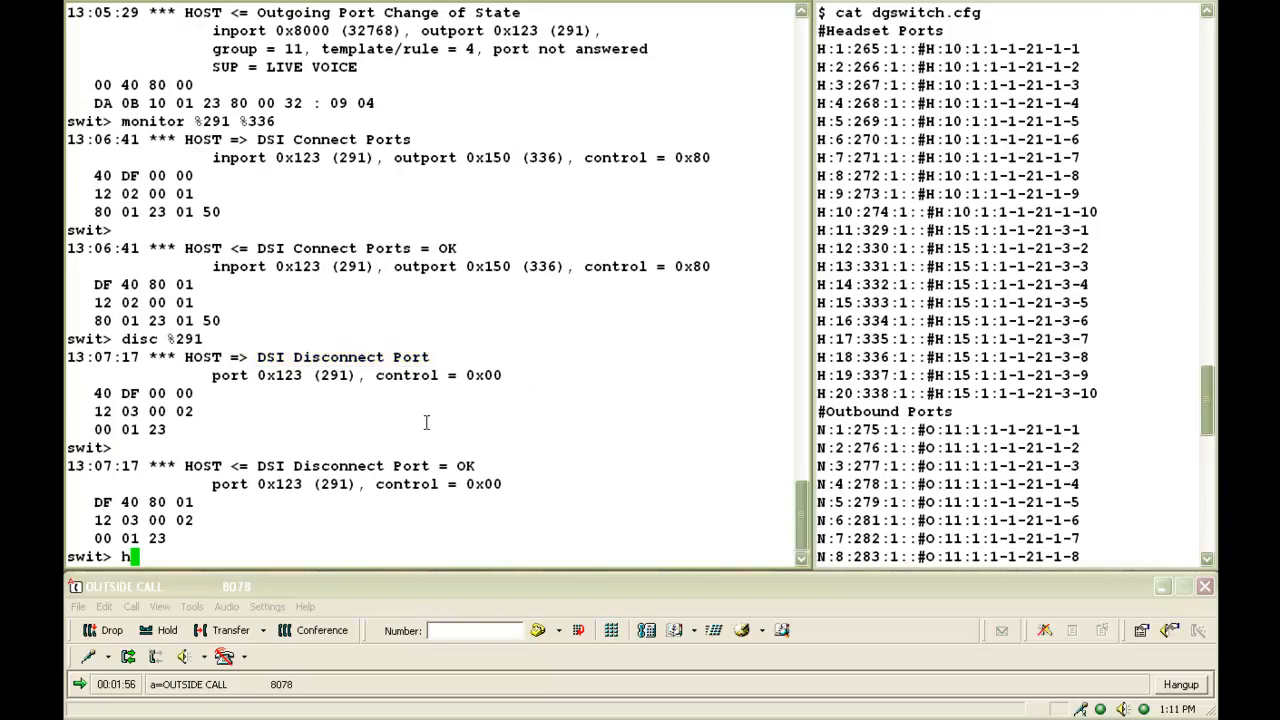
text(ang %2)
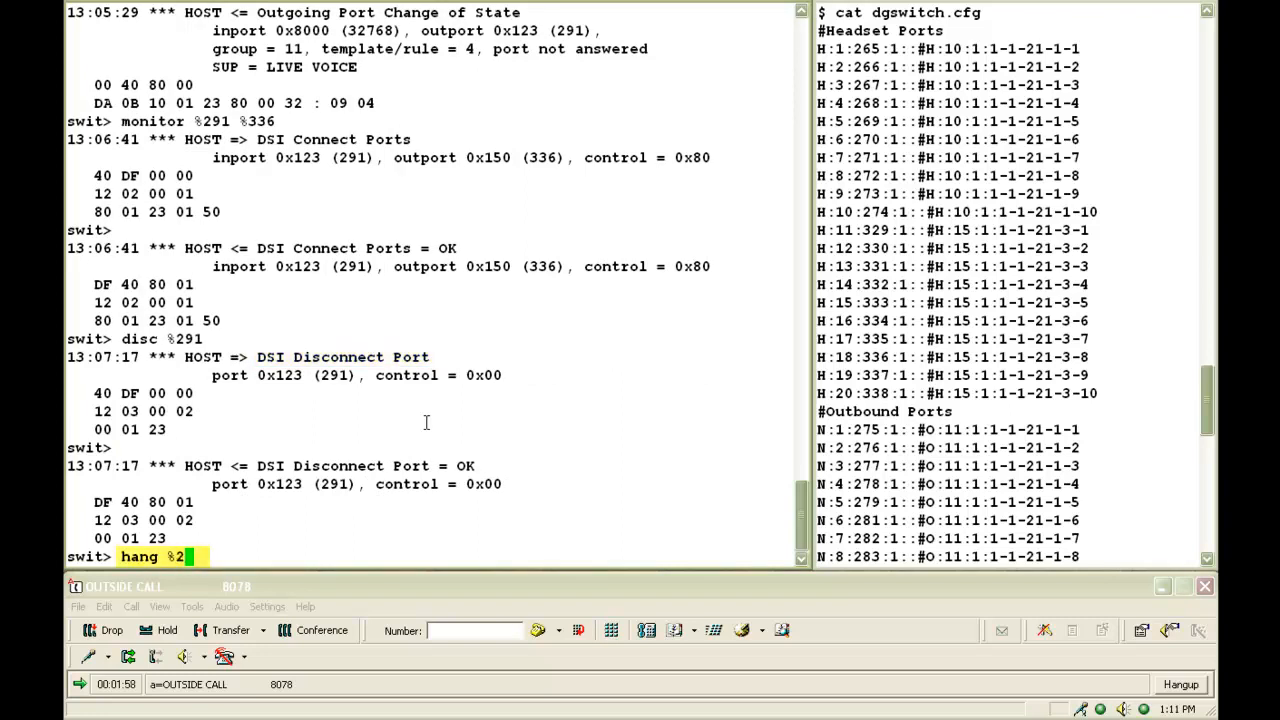
text(91)
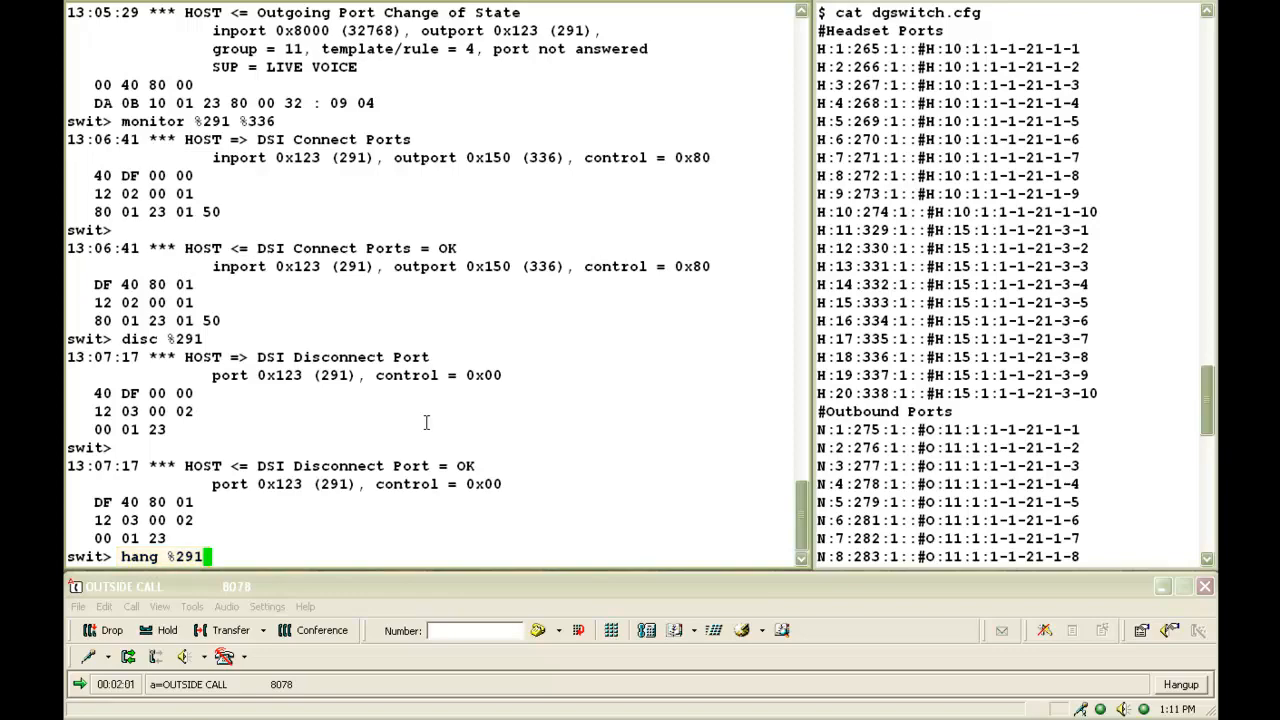